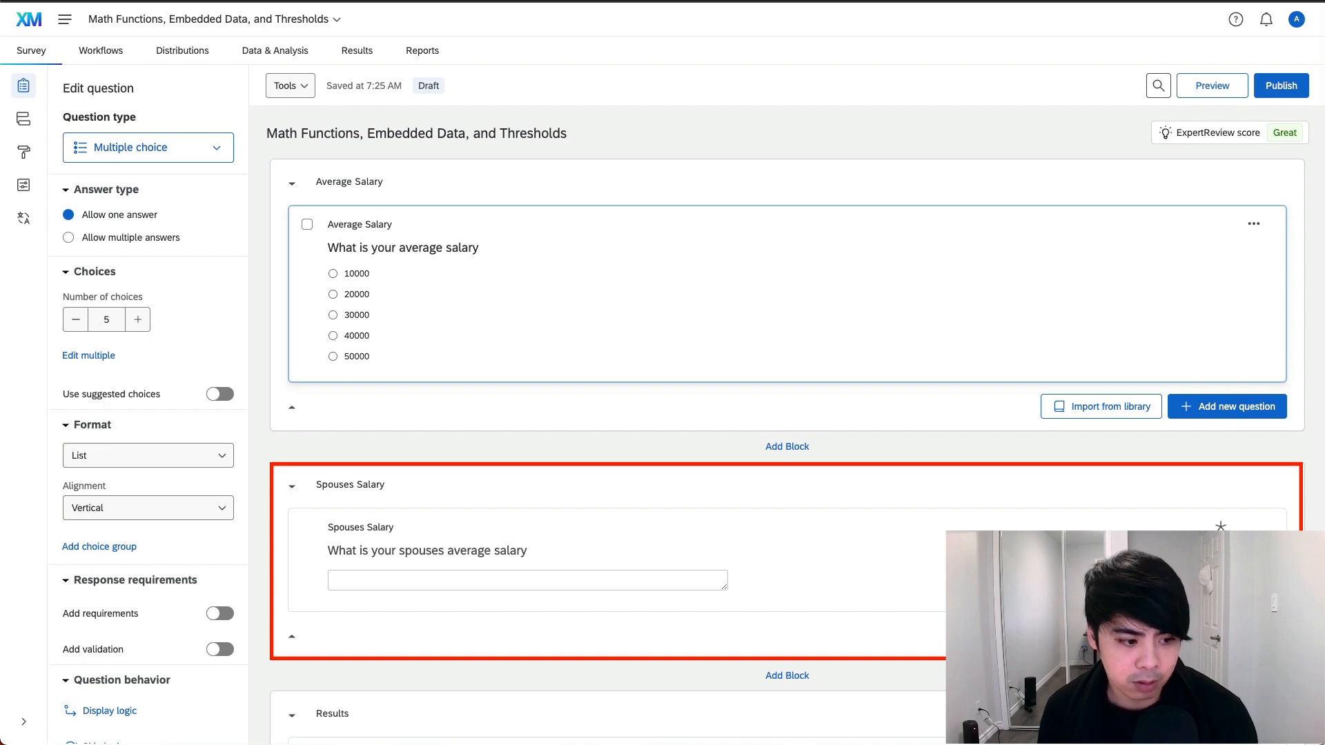
Preview the survey with salaries 50000 and 5000, confirming Combined Salary 55000 and the thank-you.
scroll(down, 3)
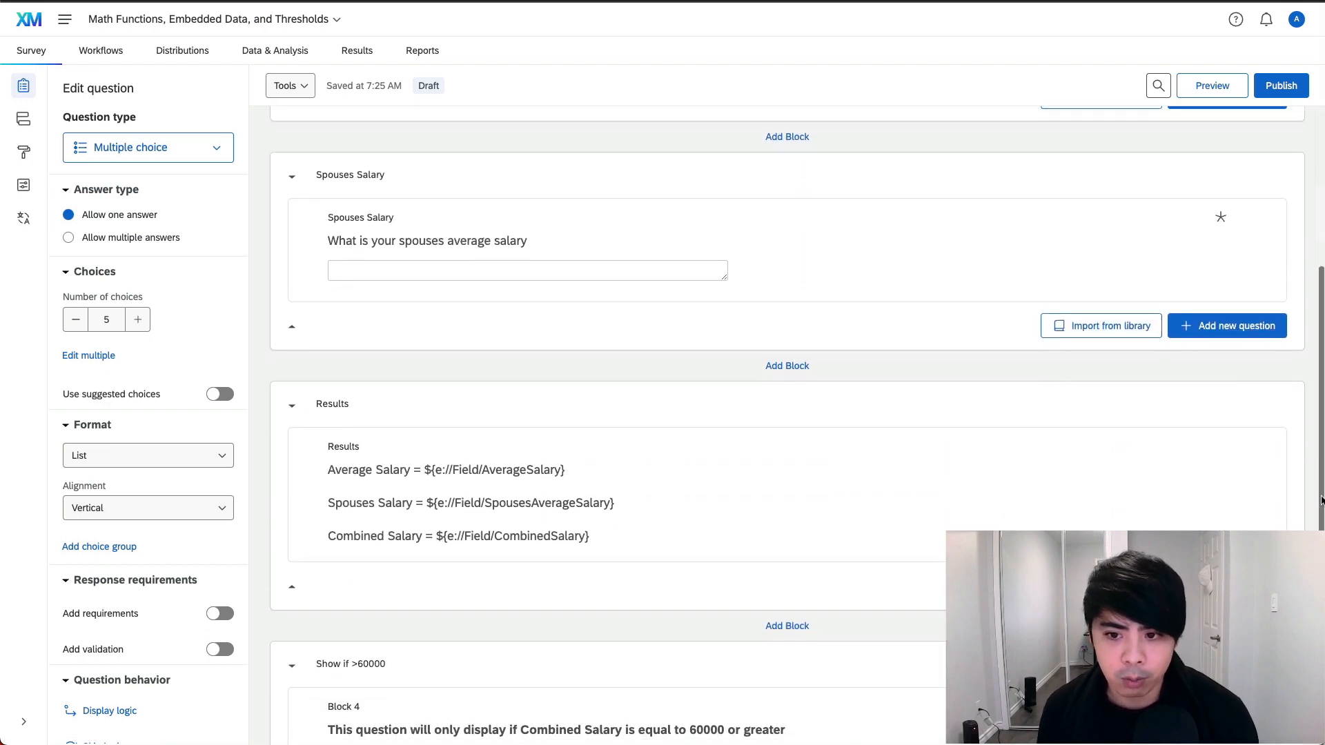
scroll(down, 3)
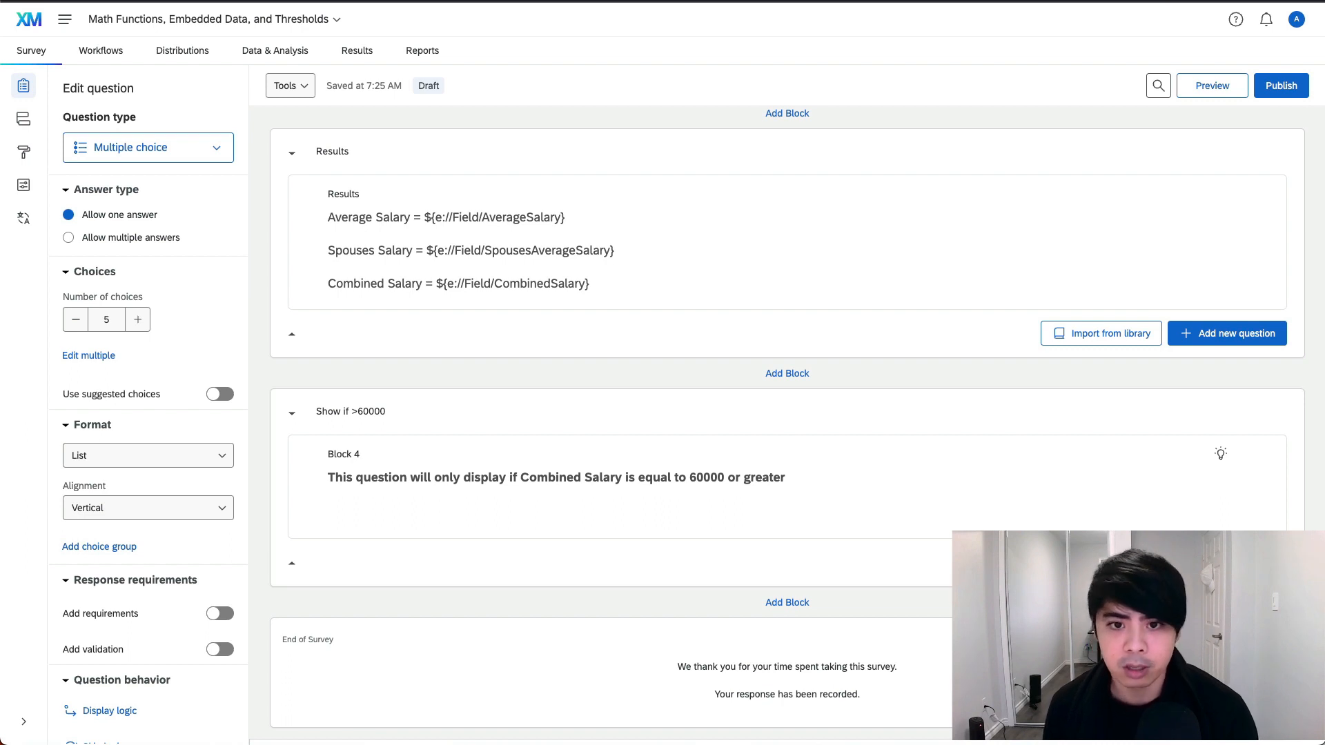
click(1211, 86)
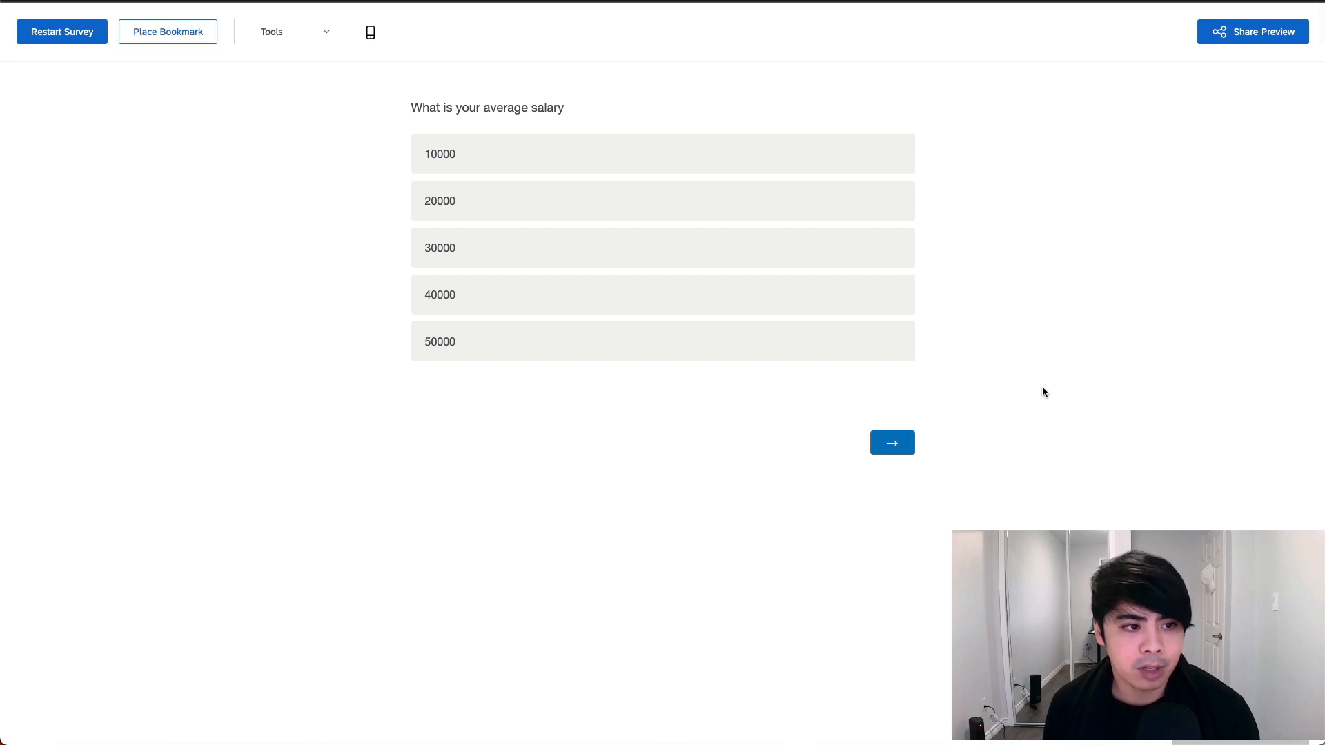
click(662, 342)
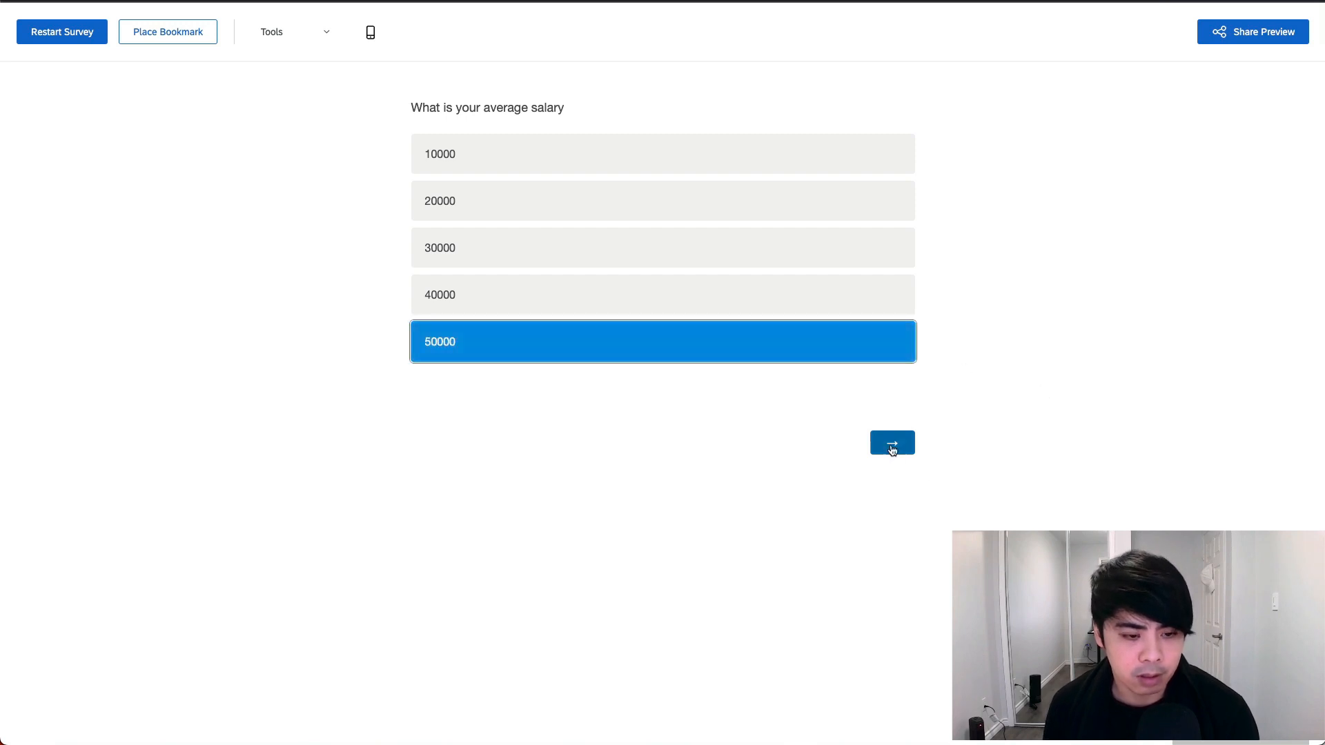
click(892, 443)
text(5000)
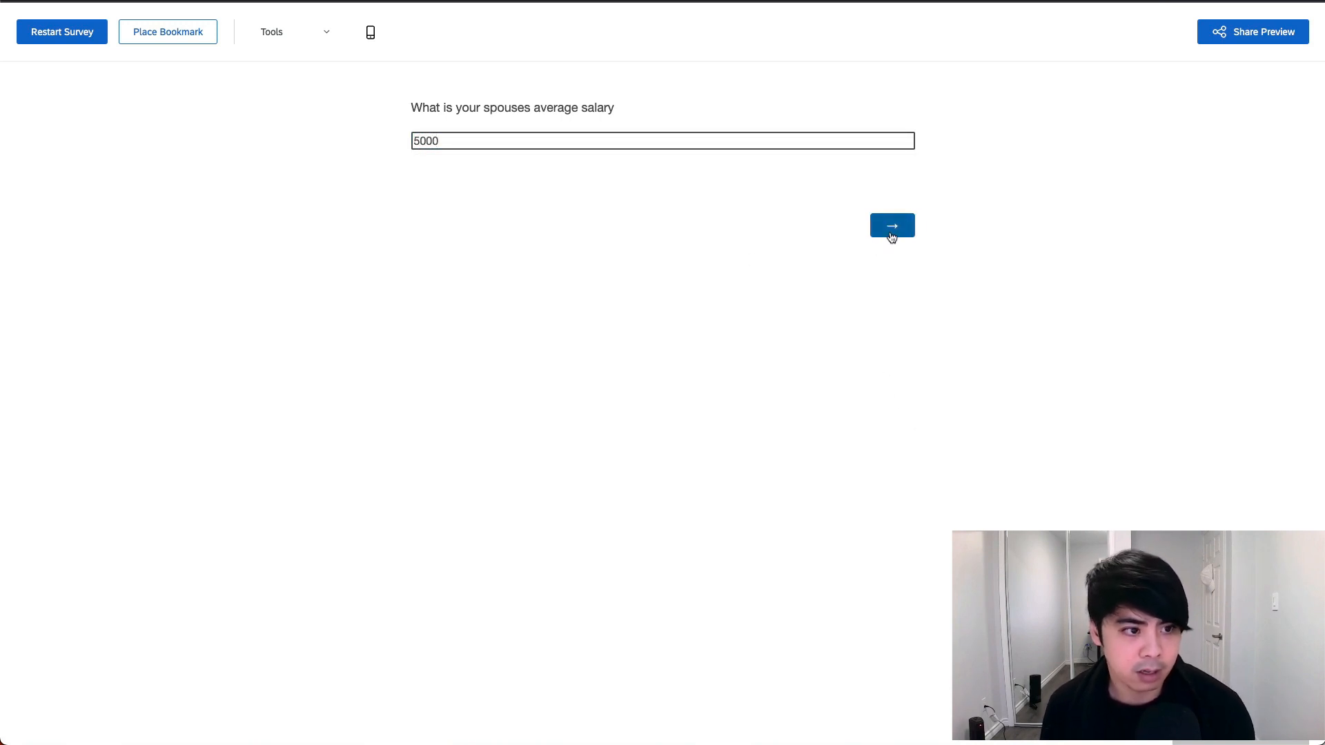
click(891, 225)
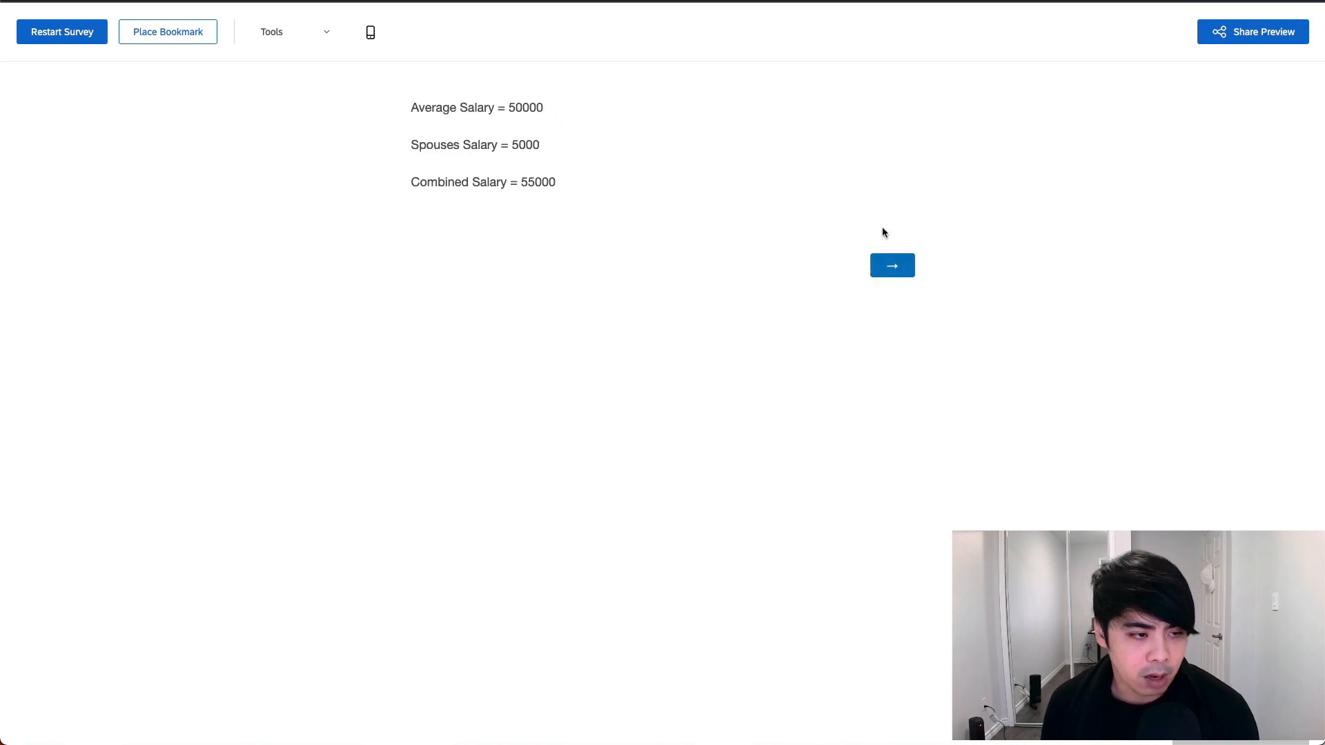
mouse_move(583, 154)
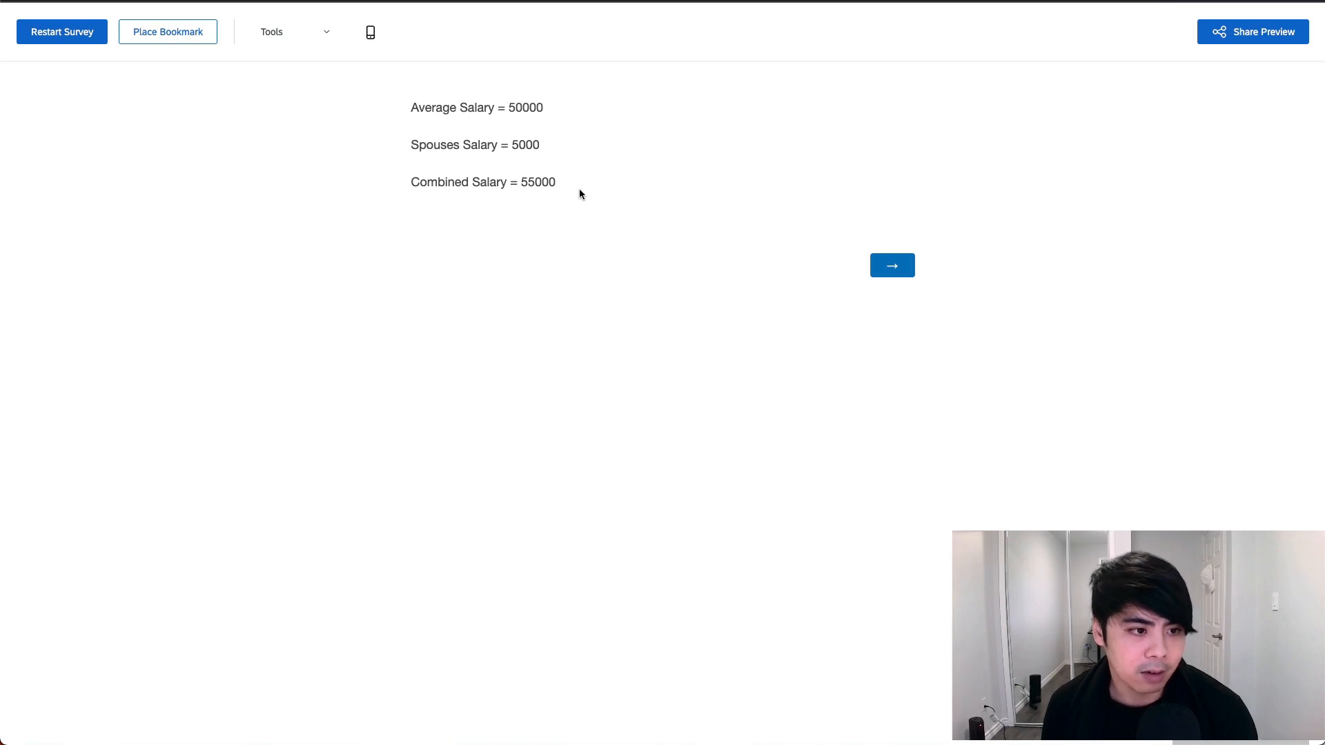
mouse_move(892, 270)
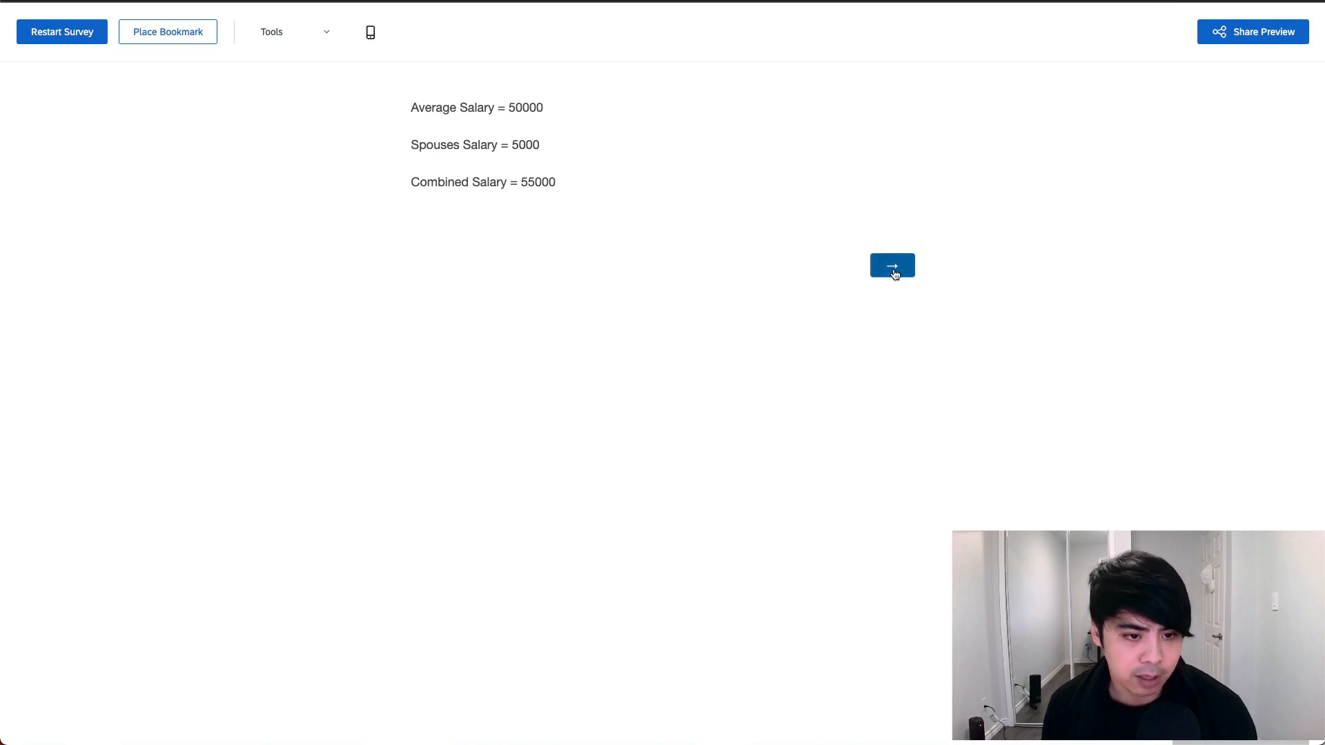
click(891, 265)
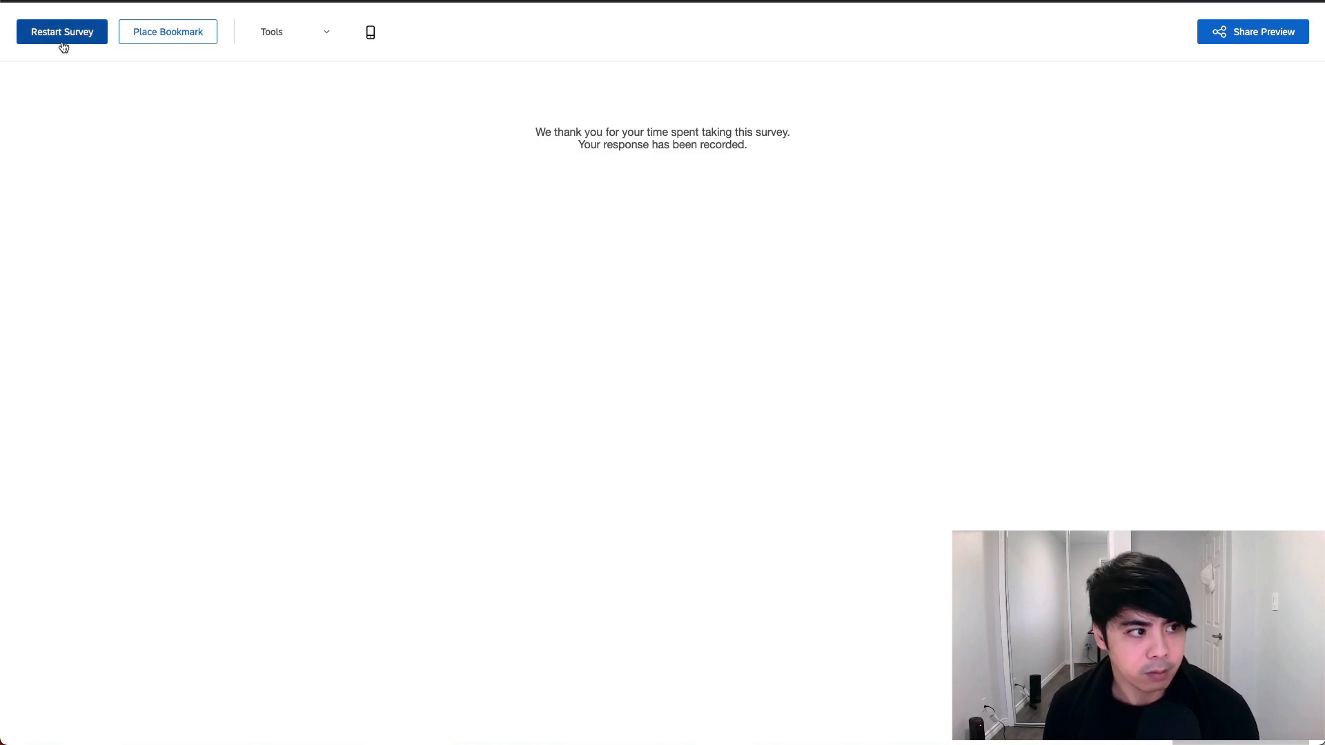
Restart the preview with salaries 40000 and 20000 to check Combined Salary 60000 against the threshold.
click(62, 31)
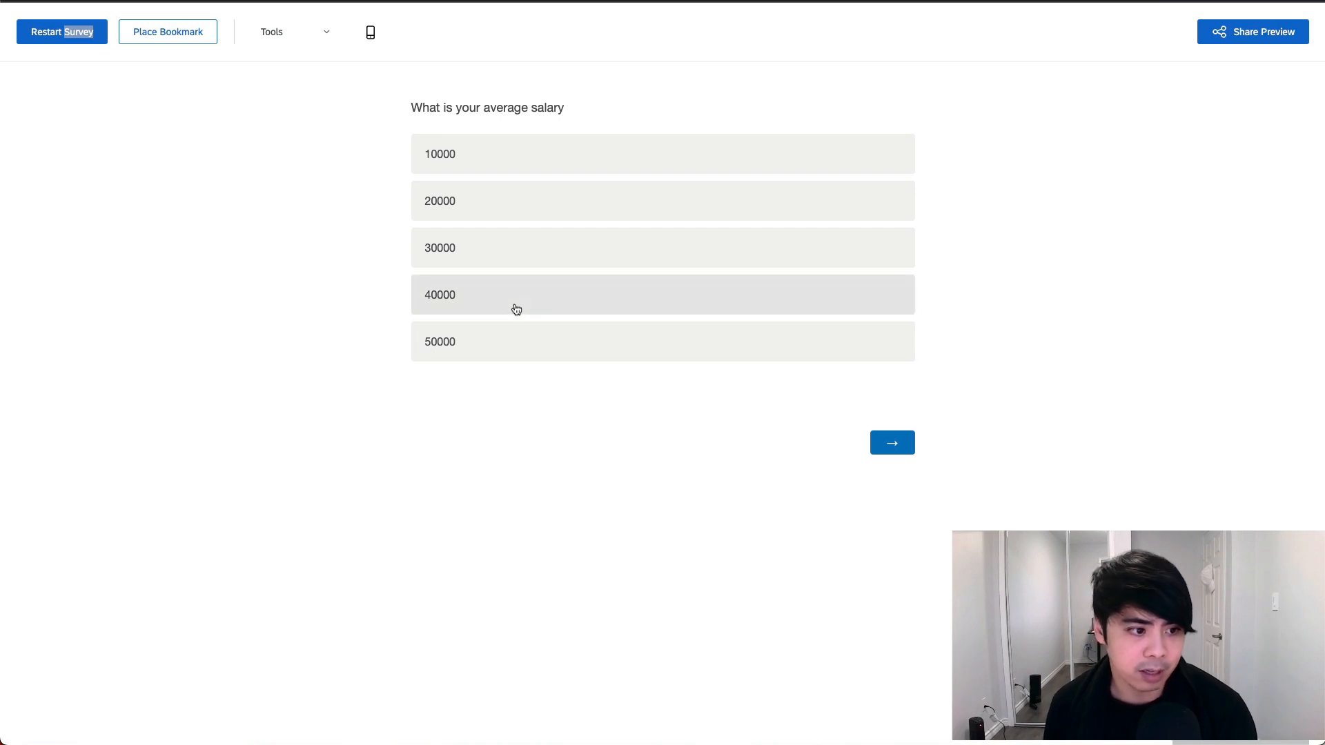
click(516, 294)
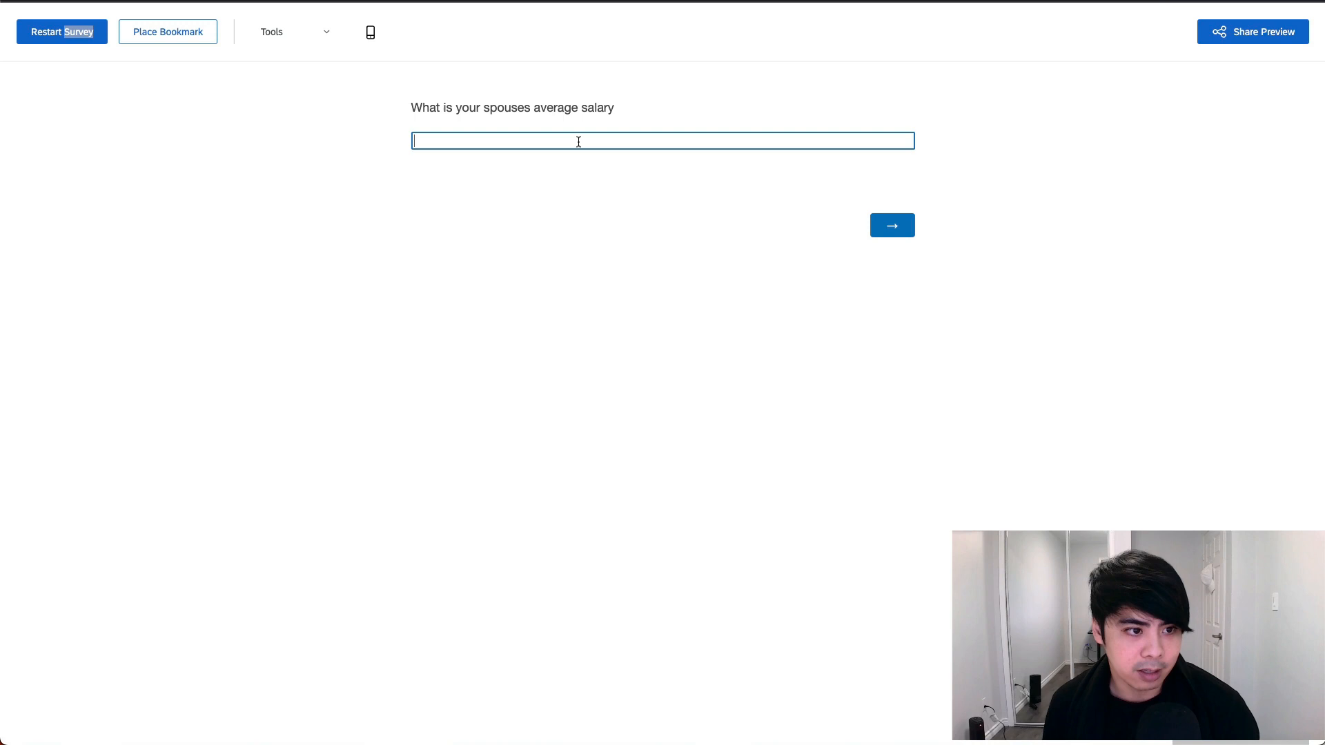
text(20000)
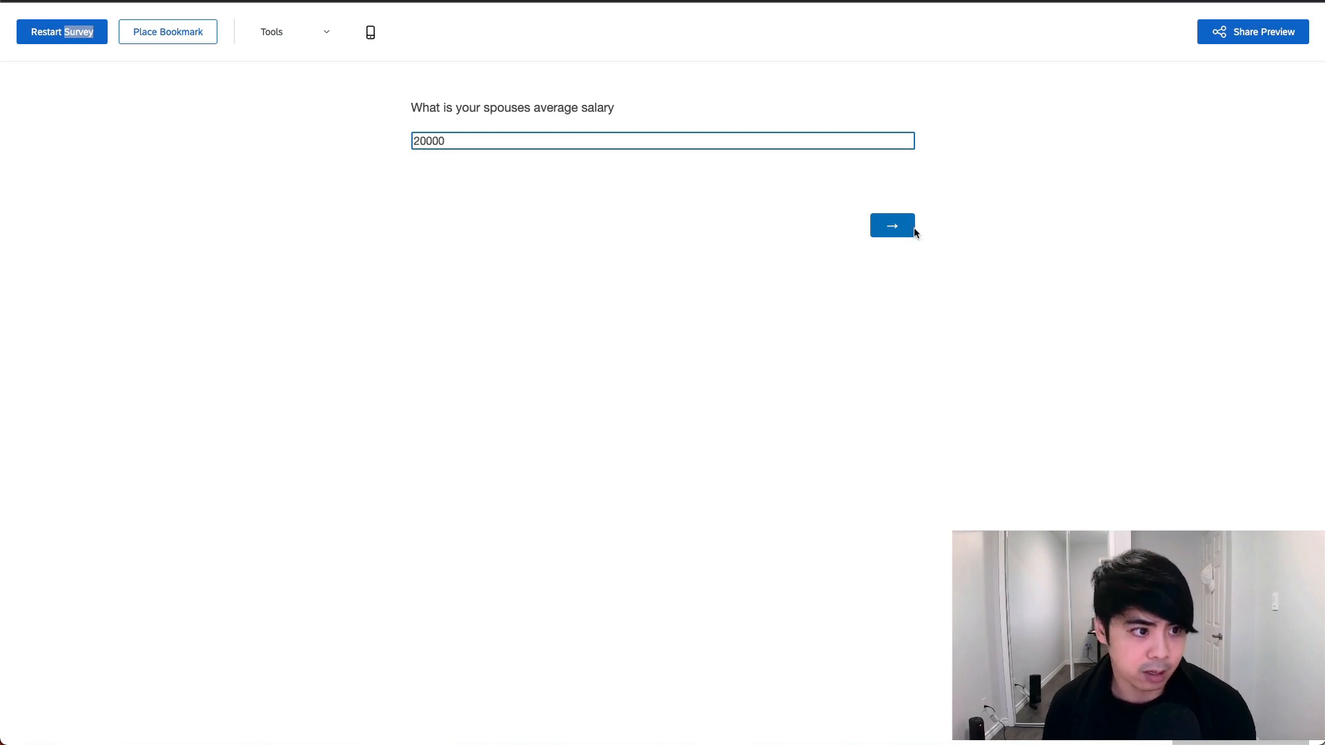
click(892, 226)
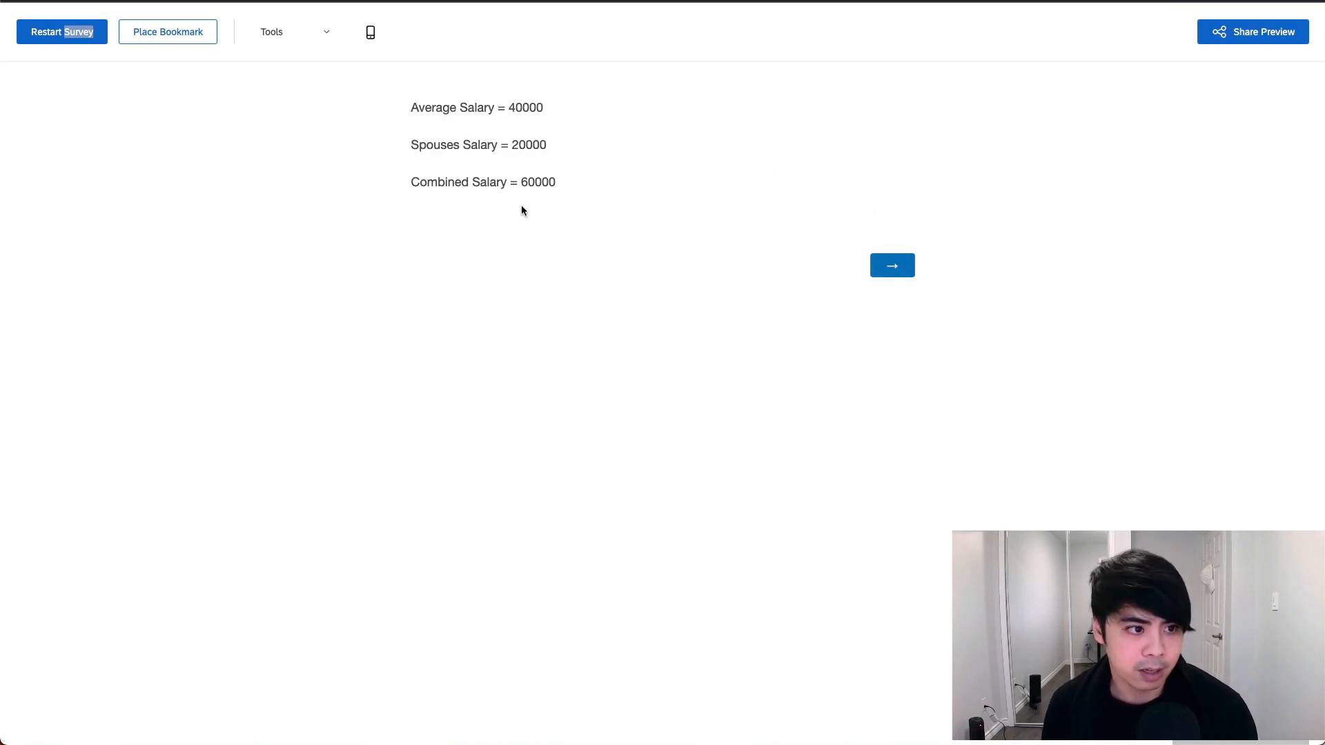
mouse_move(747, 245)
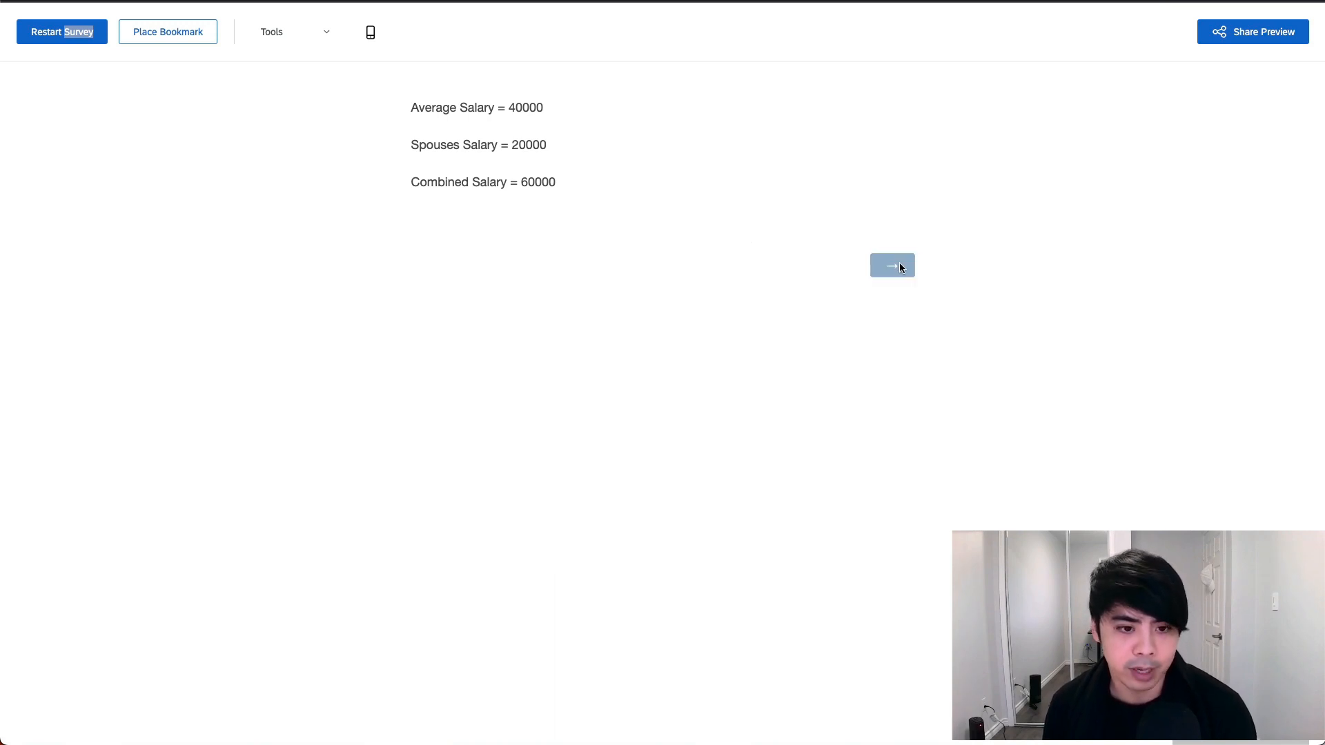
click(891, 265)
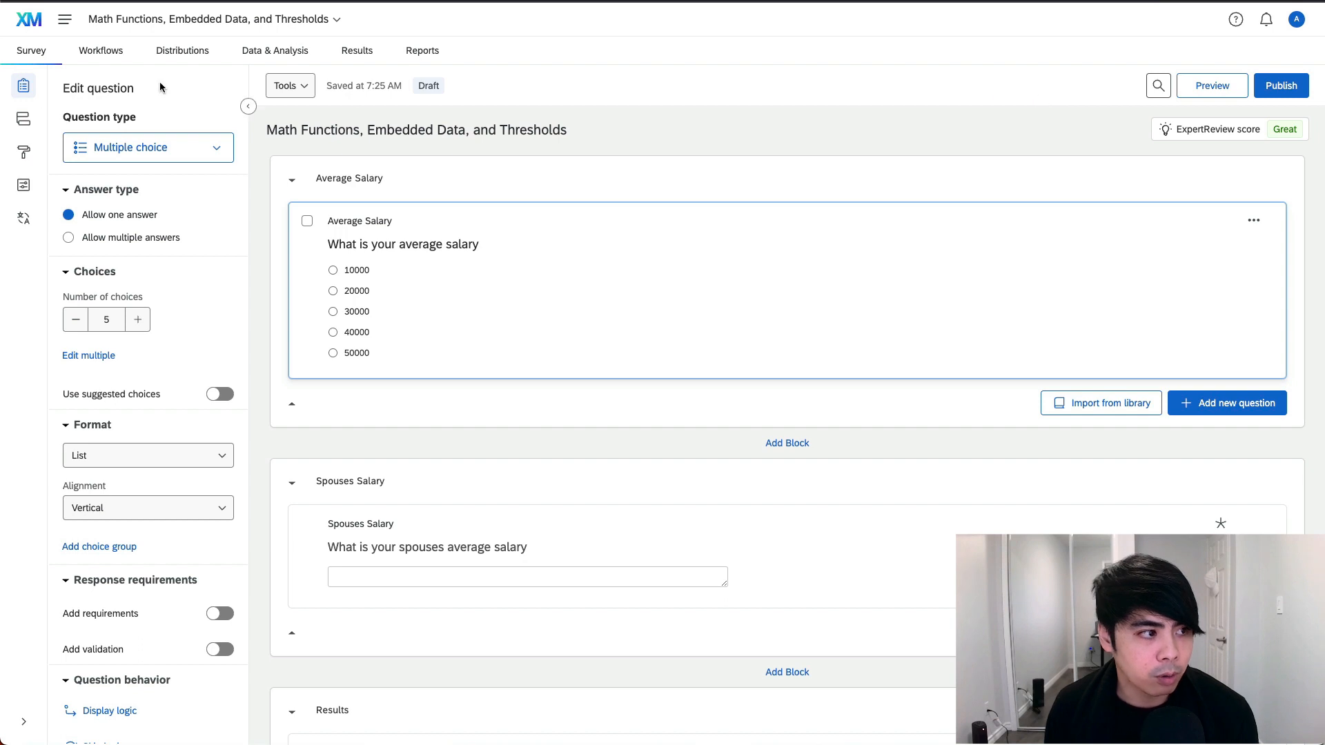
Open the survey flow showing the salary-sum embedded data and the CombinedSalary ≥ 60000 branch.
click(22, 117)
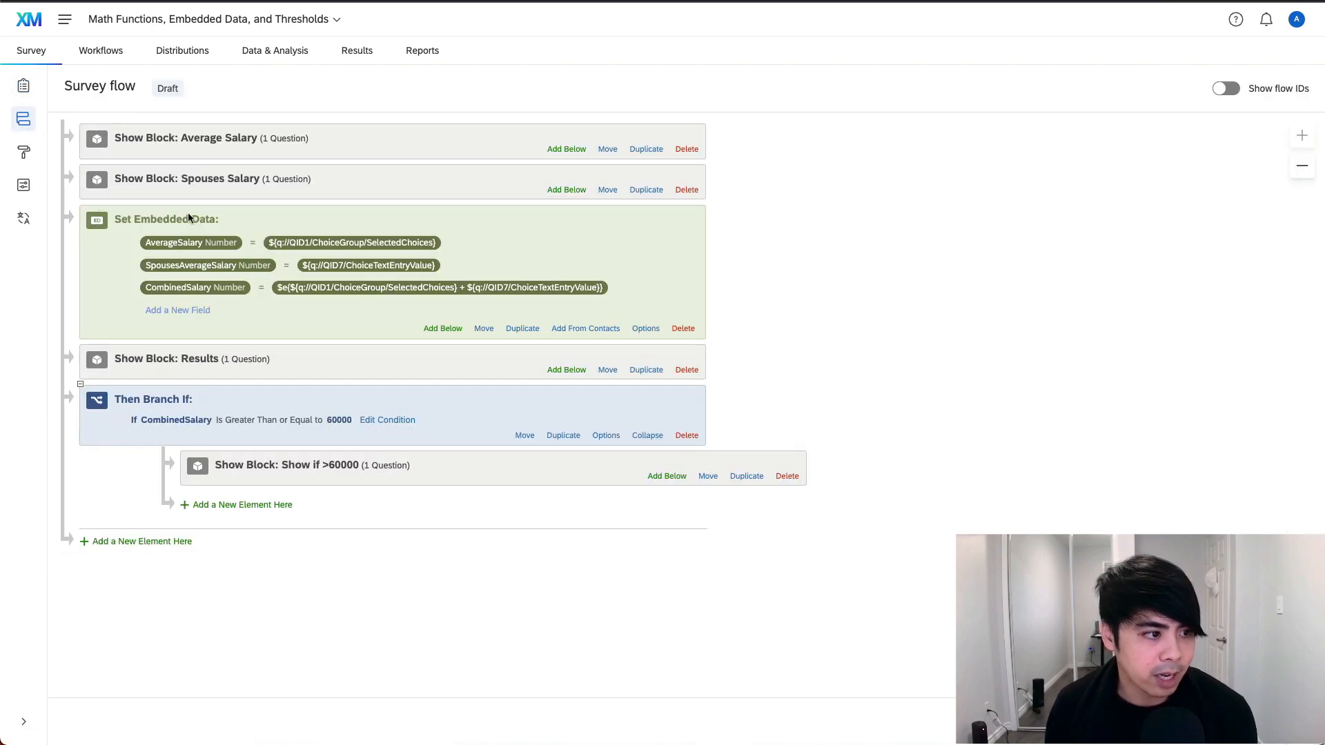
mouse_move(493, 202)
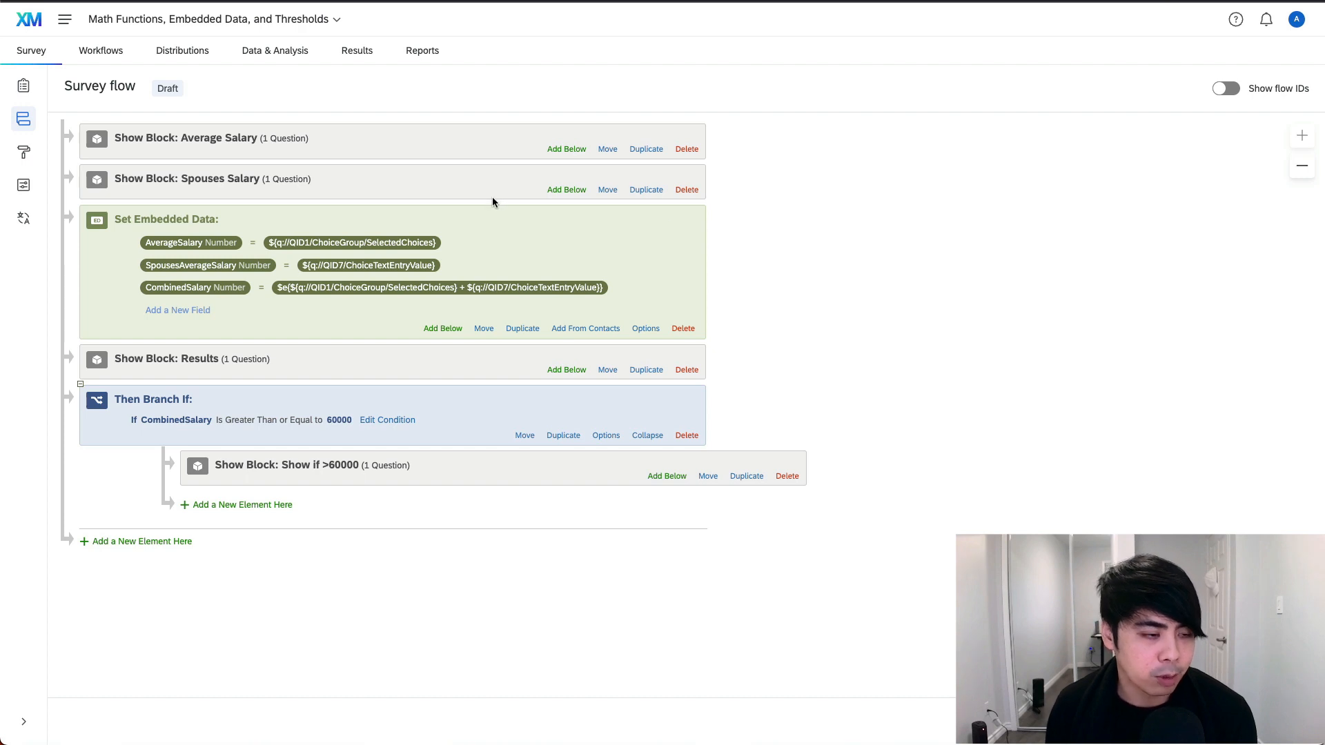
mouse_move(486, 200)
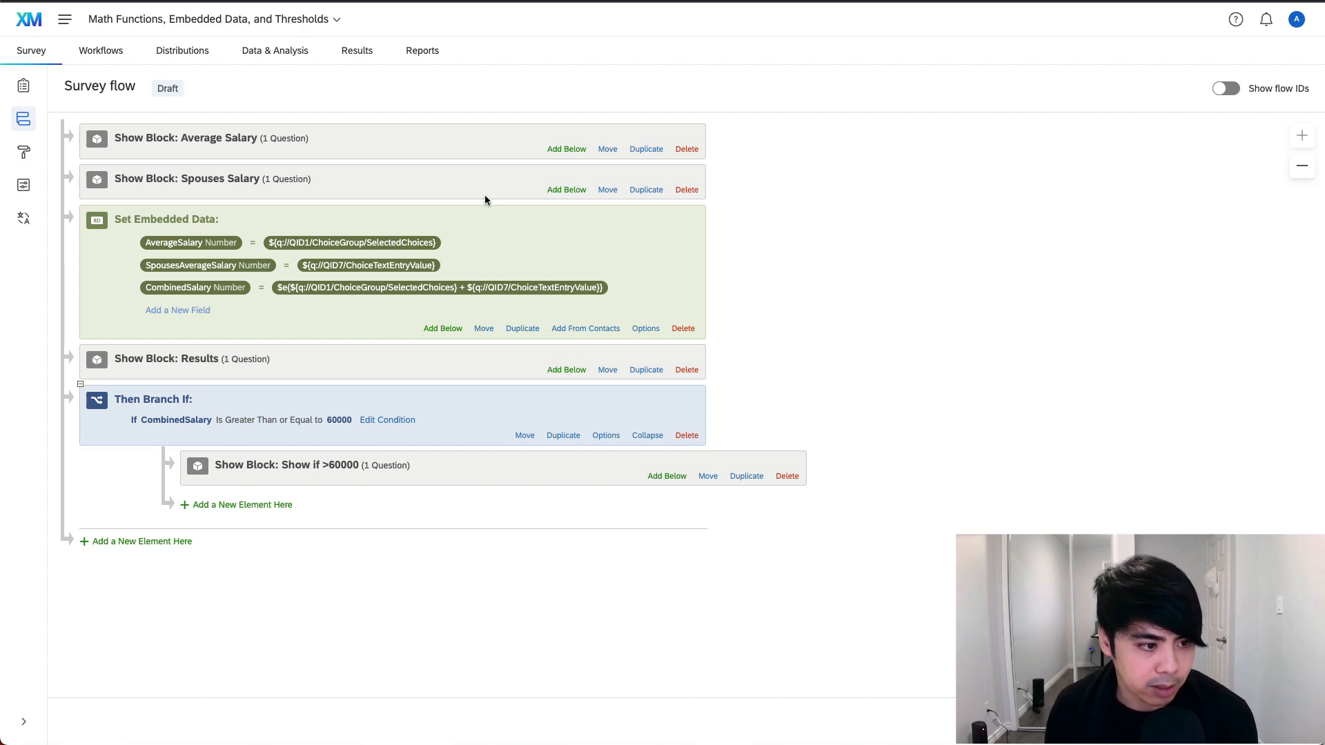
Add an embedded data element piping the average salary answer into AverageSalary, then add SpousesAverageSalary.
click(442, 327)
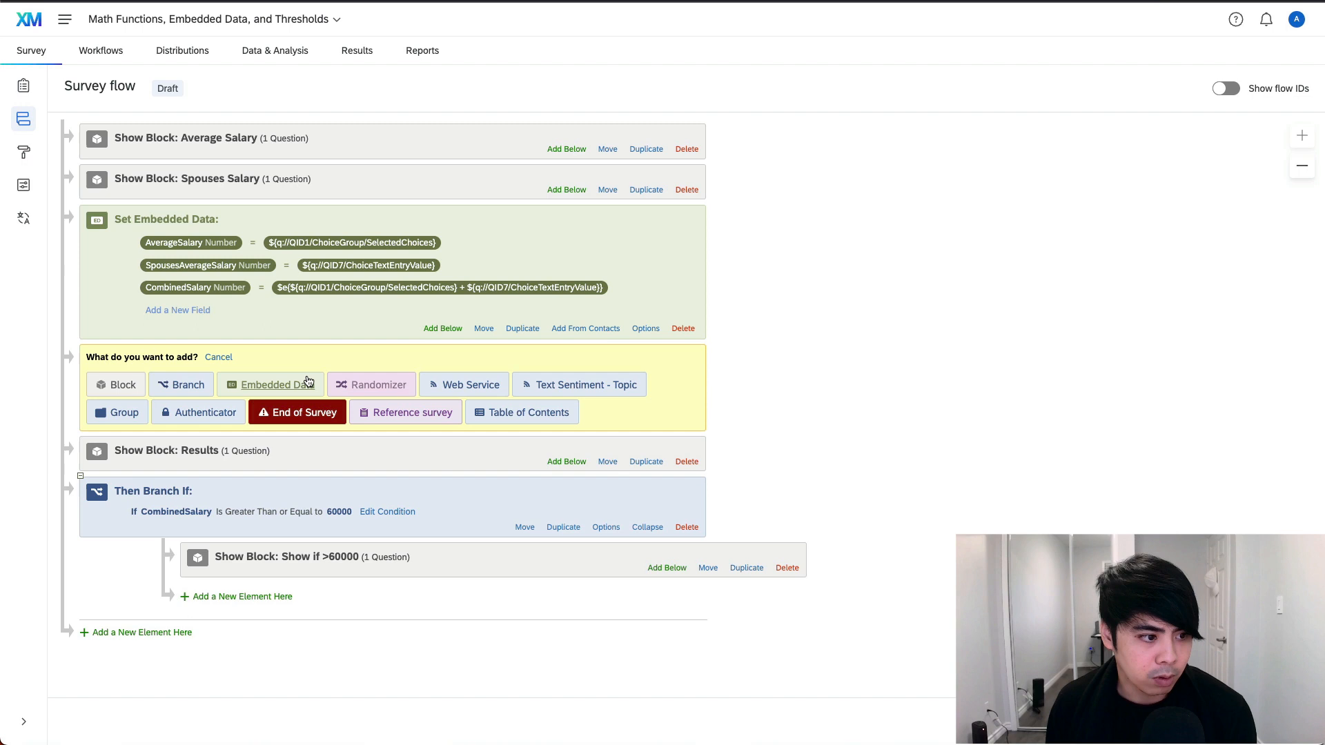
click(271, 384)
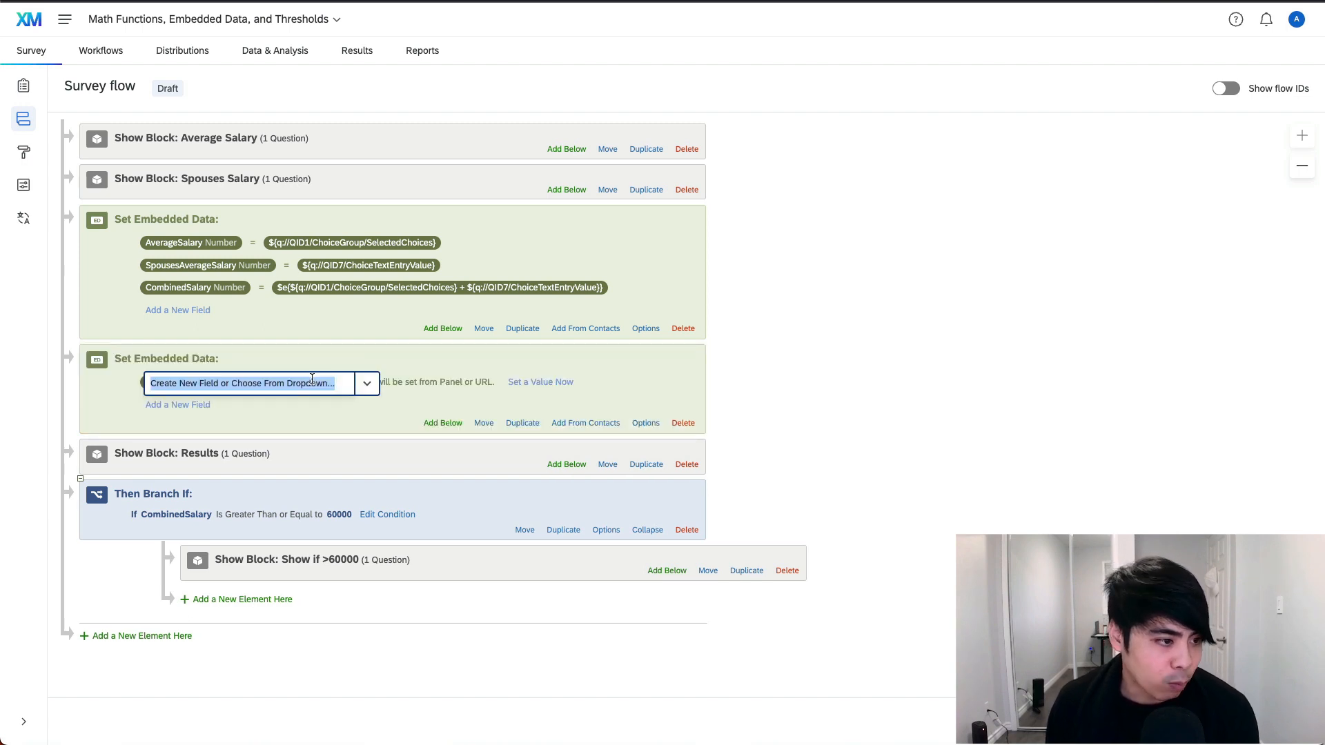
text(AverageSalary)
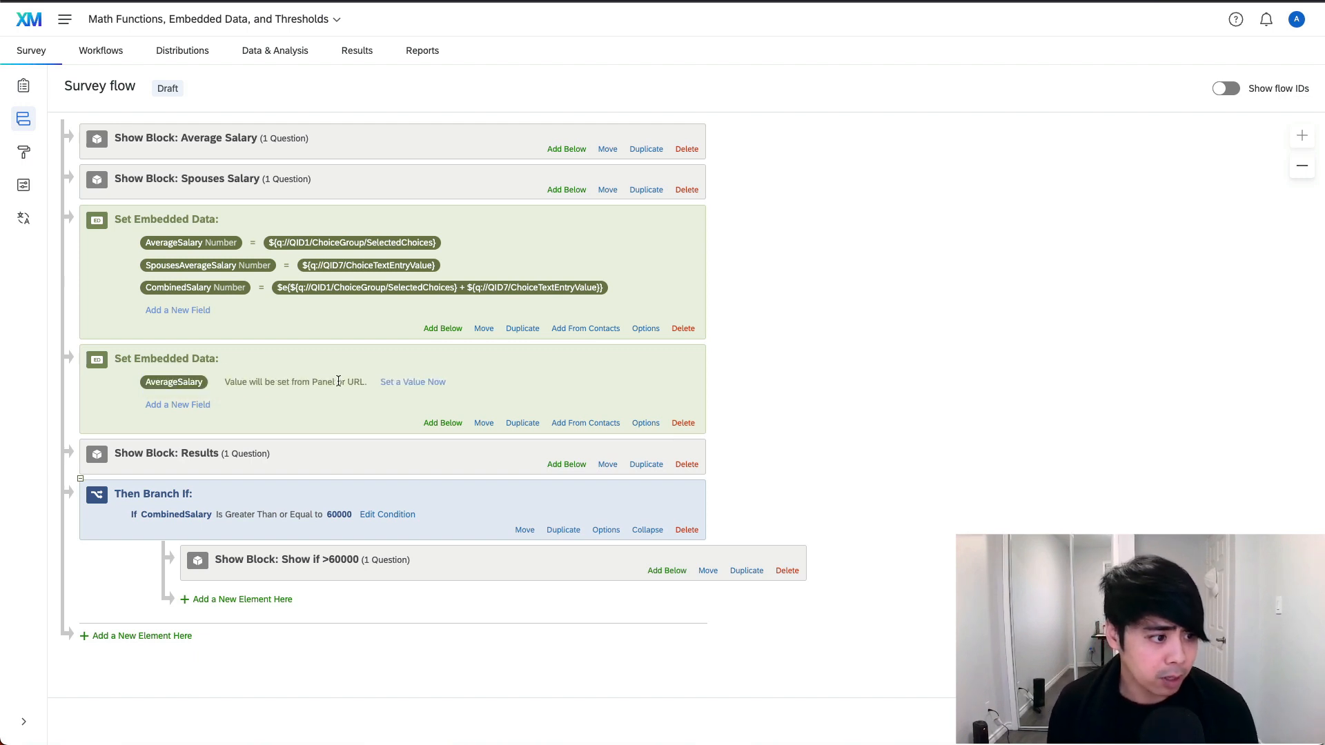
click(413, 381)
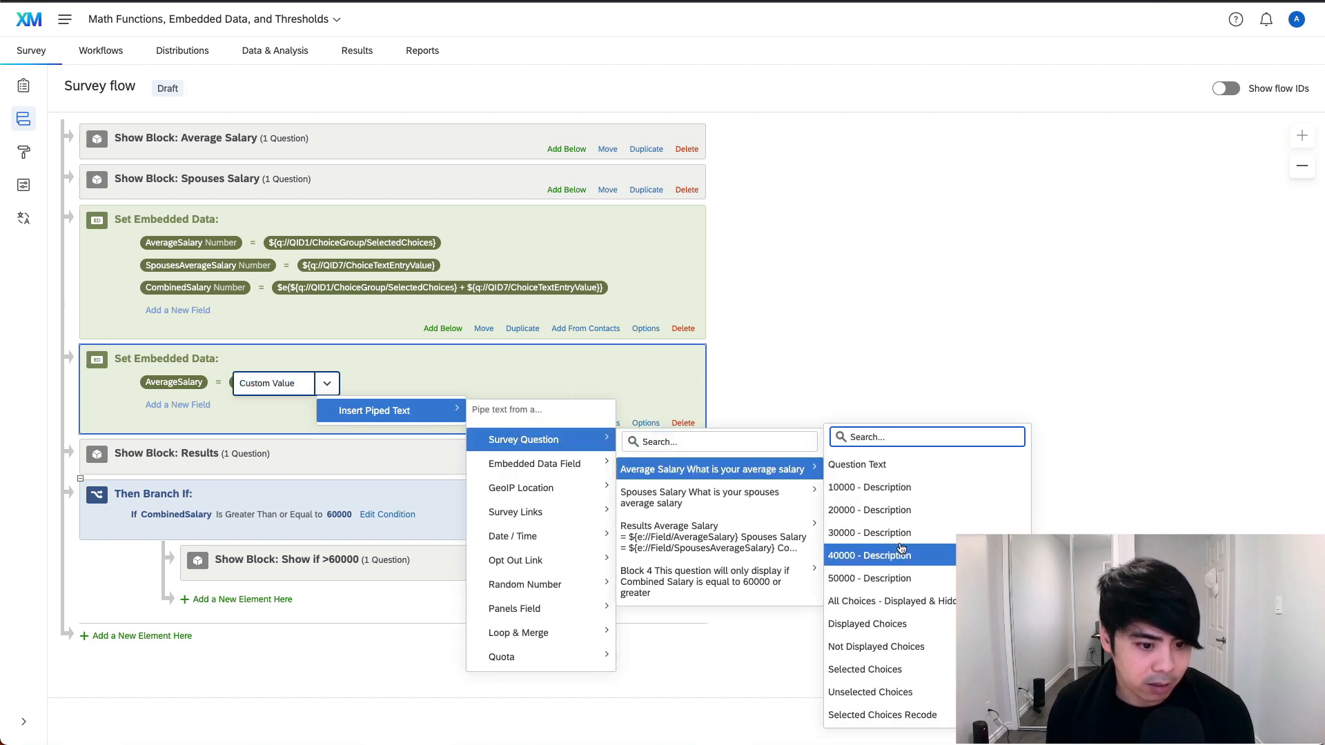
click(864, 670)
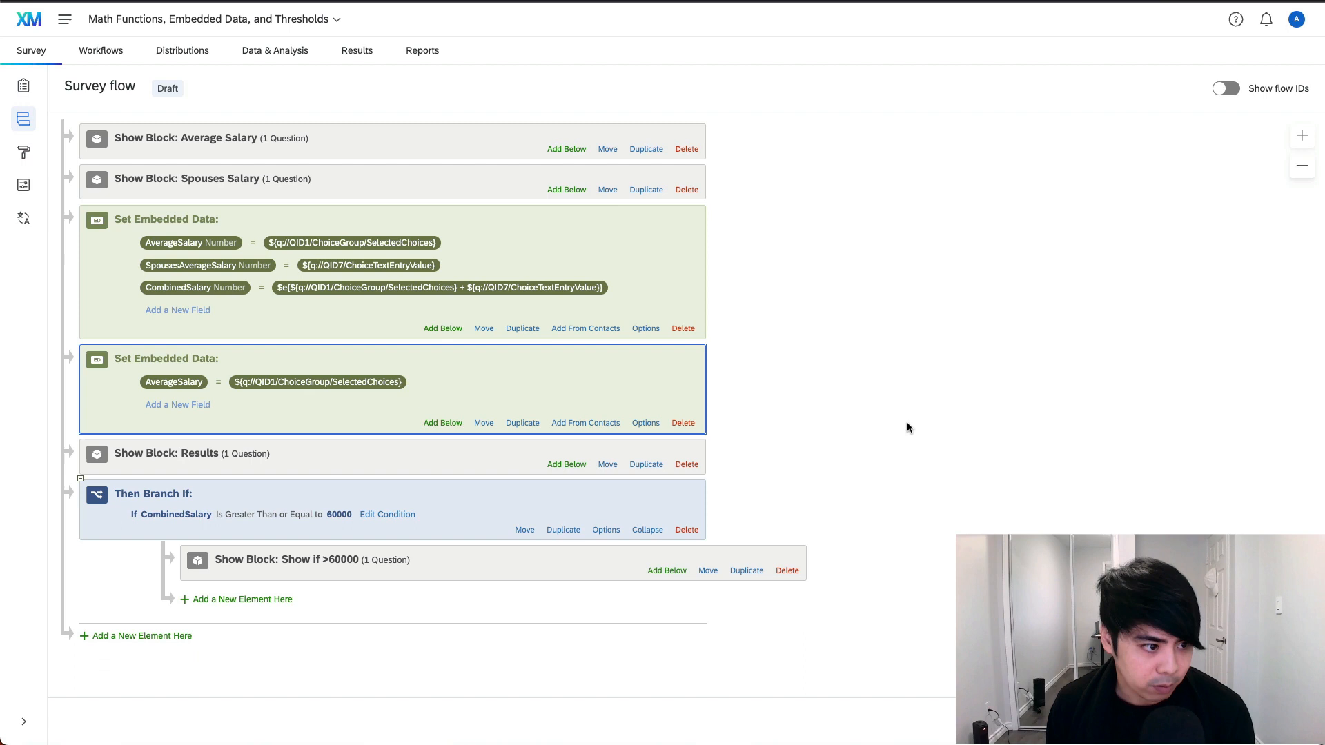
mouse_move(357, 377)
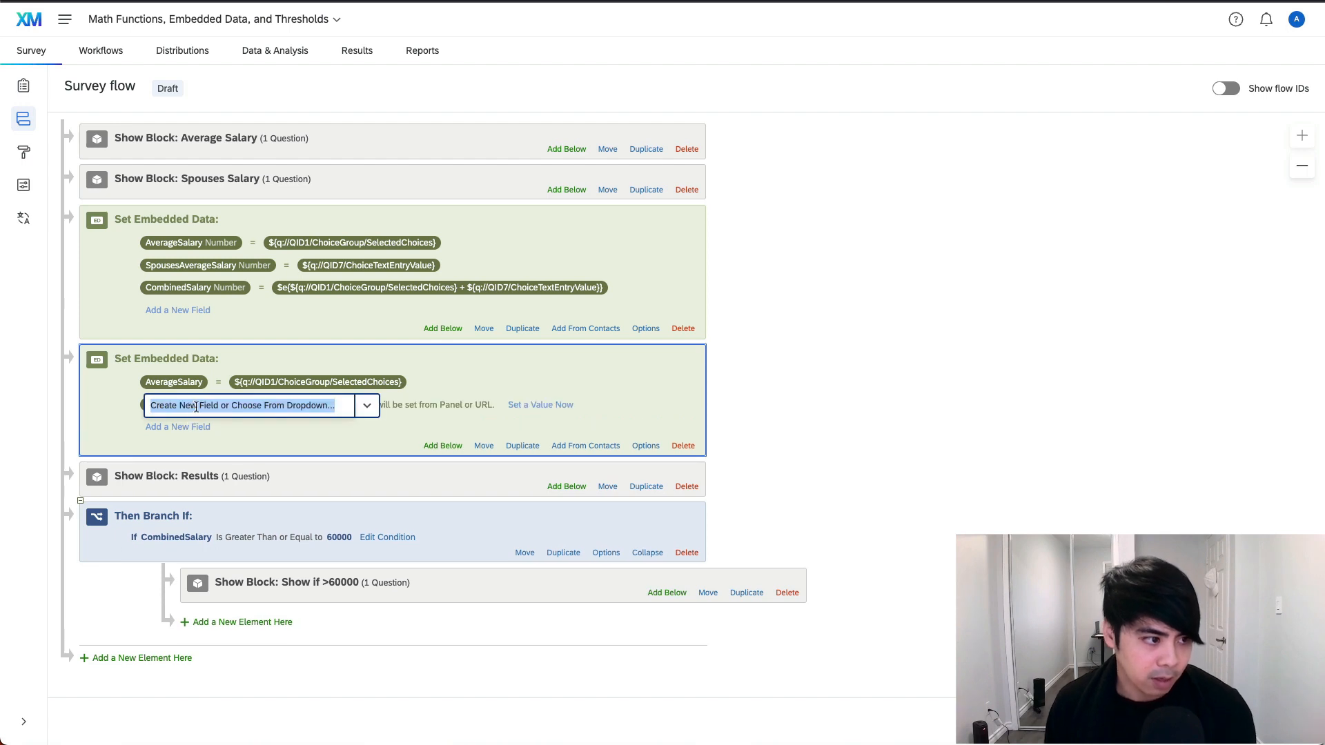
text(SpousesAverageSalary)
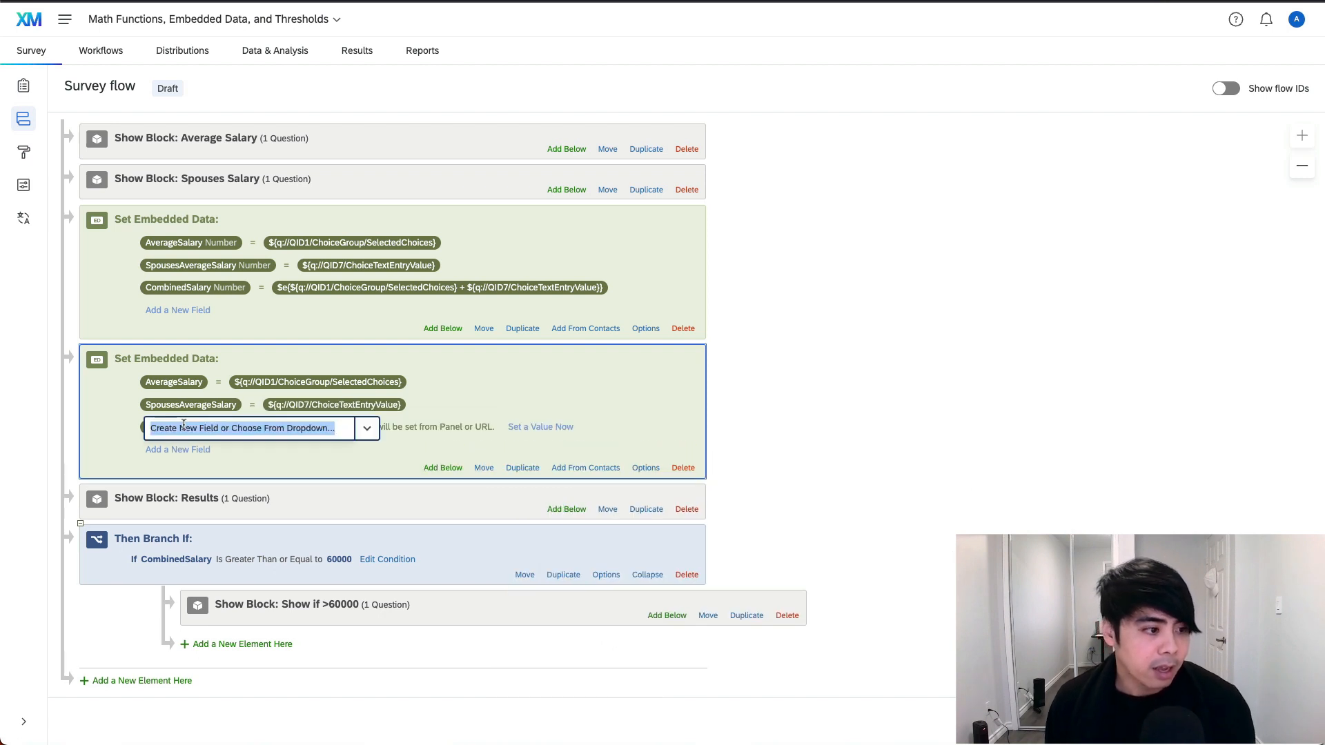
Add the existing CombinedSalary field and begin its value with '$e{'.
text(CombinedSalar)
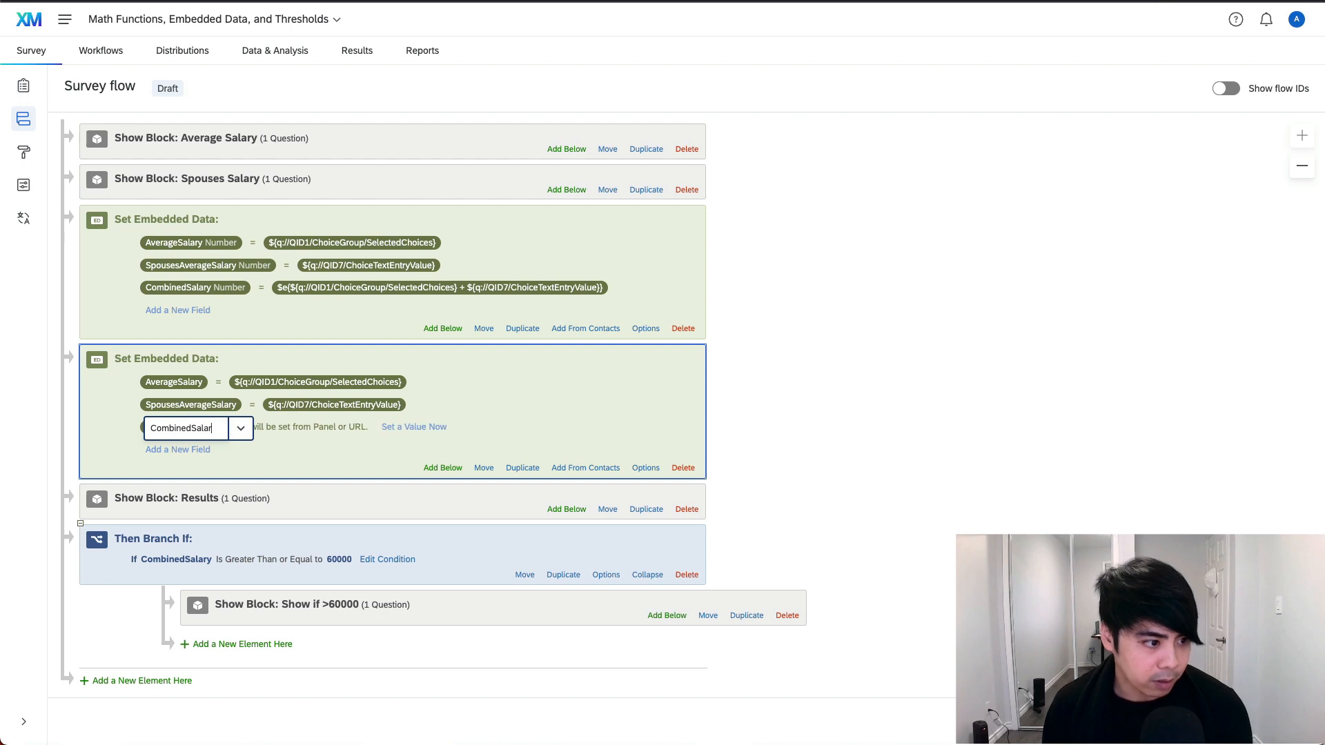
click(414, 426)
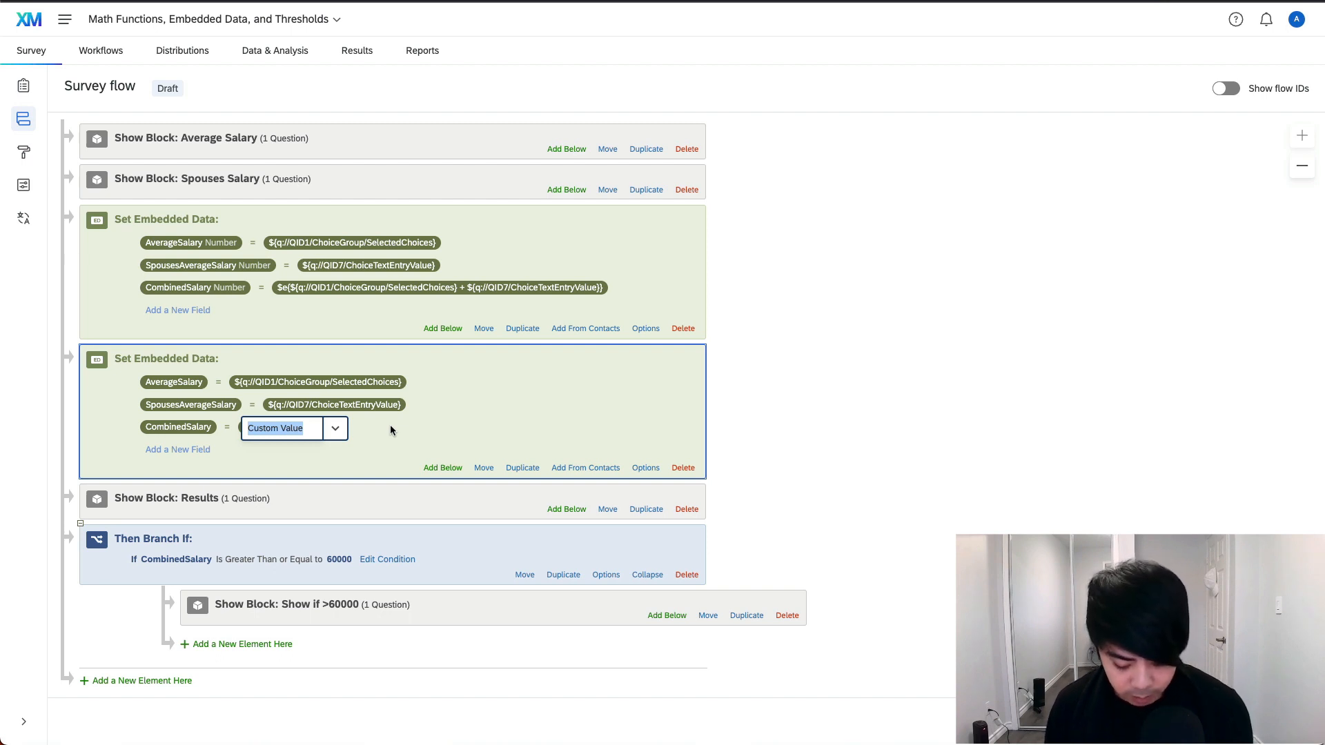
text($e)
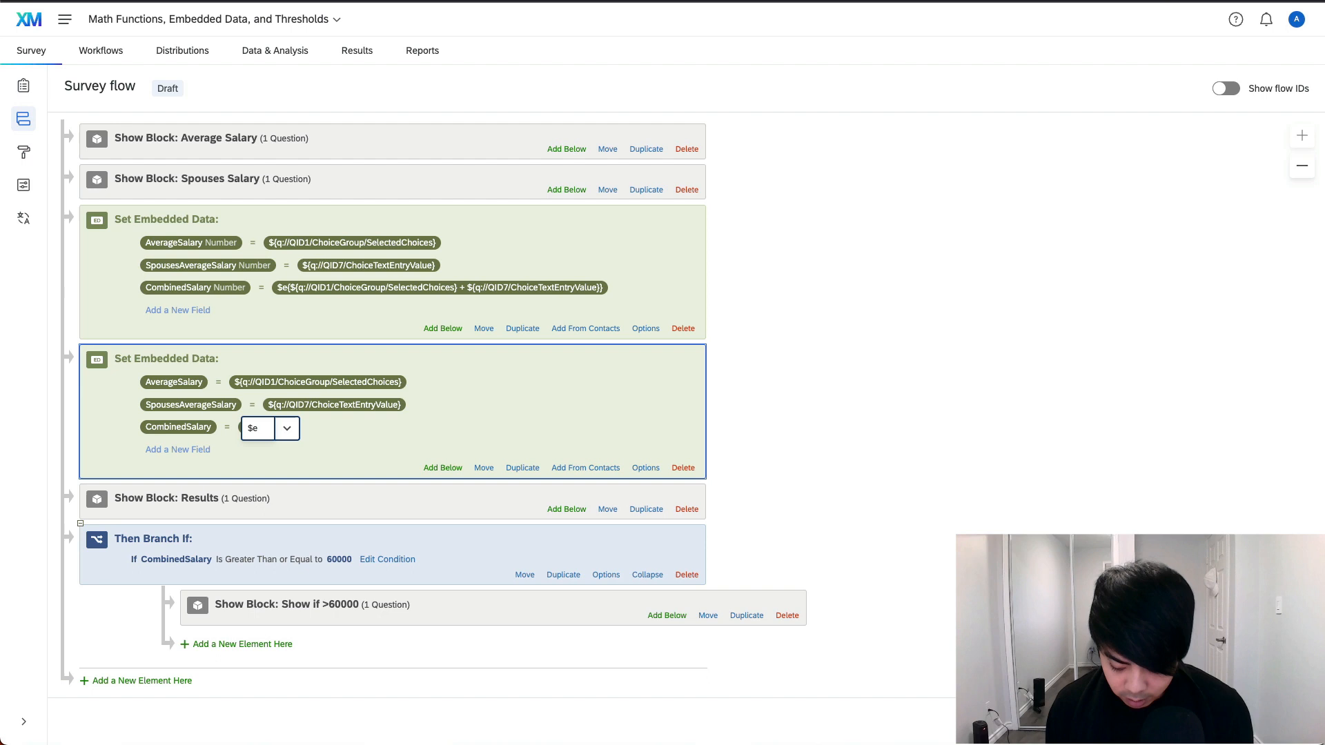
text({)
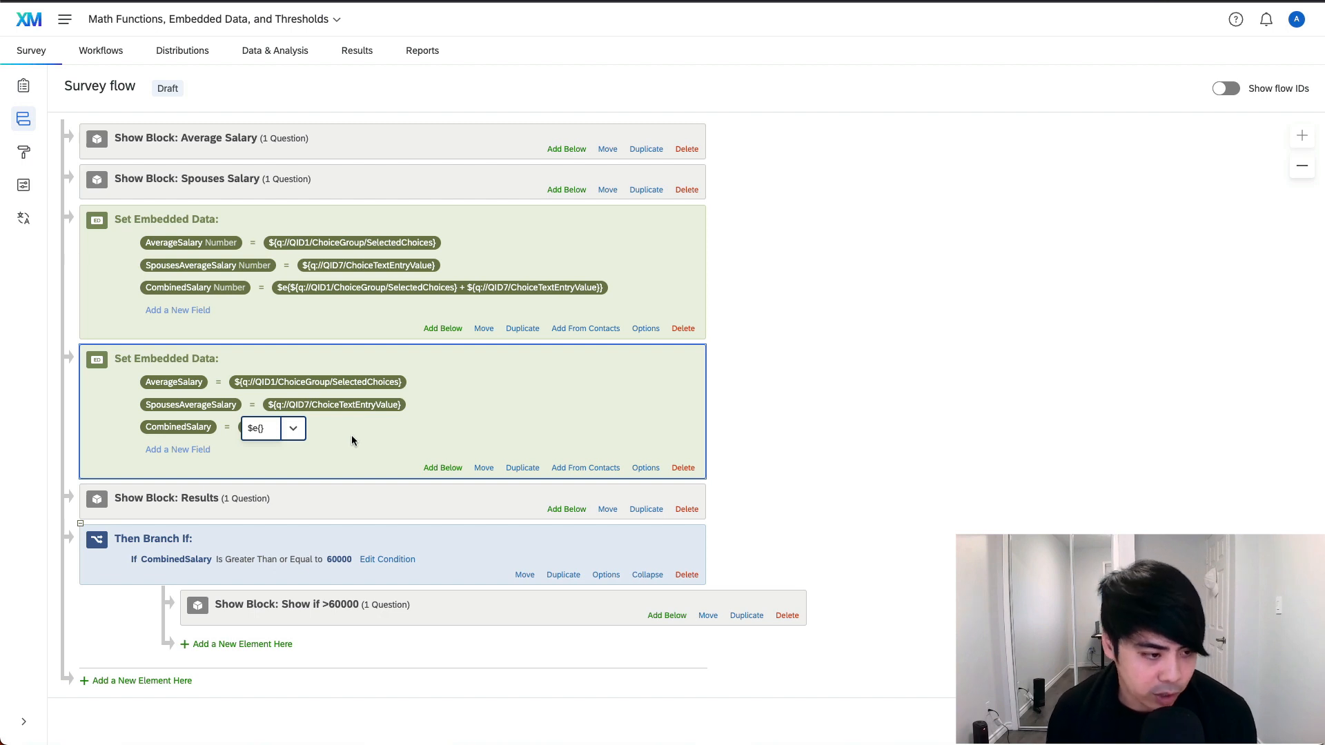
Pipe the average salary and spouse's salary answers into the CombinedSalary $e{} sum.
click(293, 429)
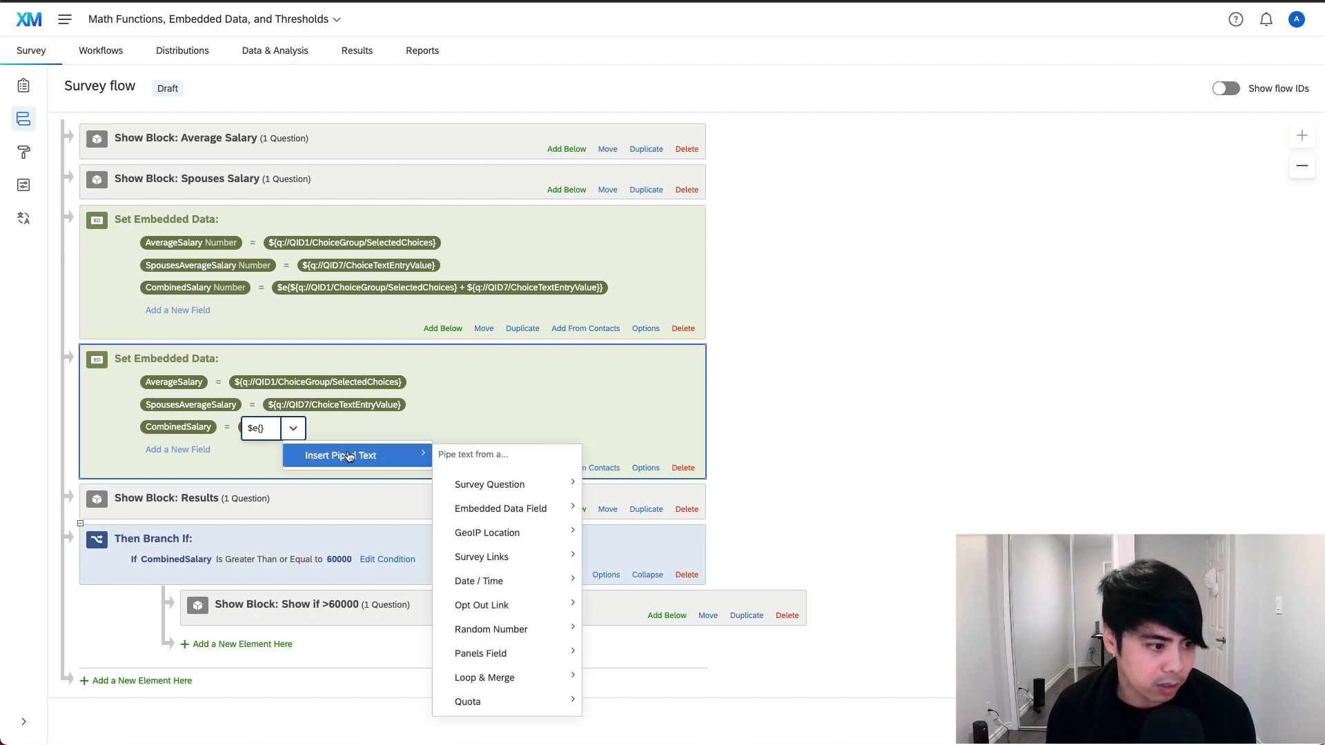
click(488, 484)
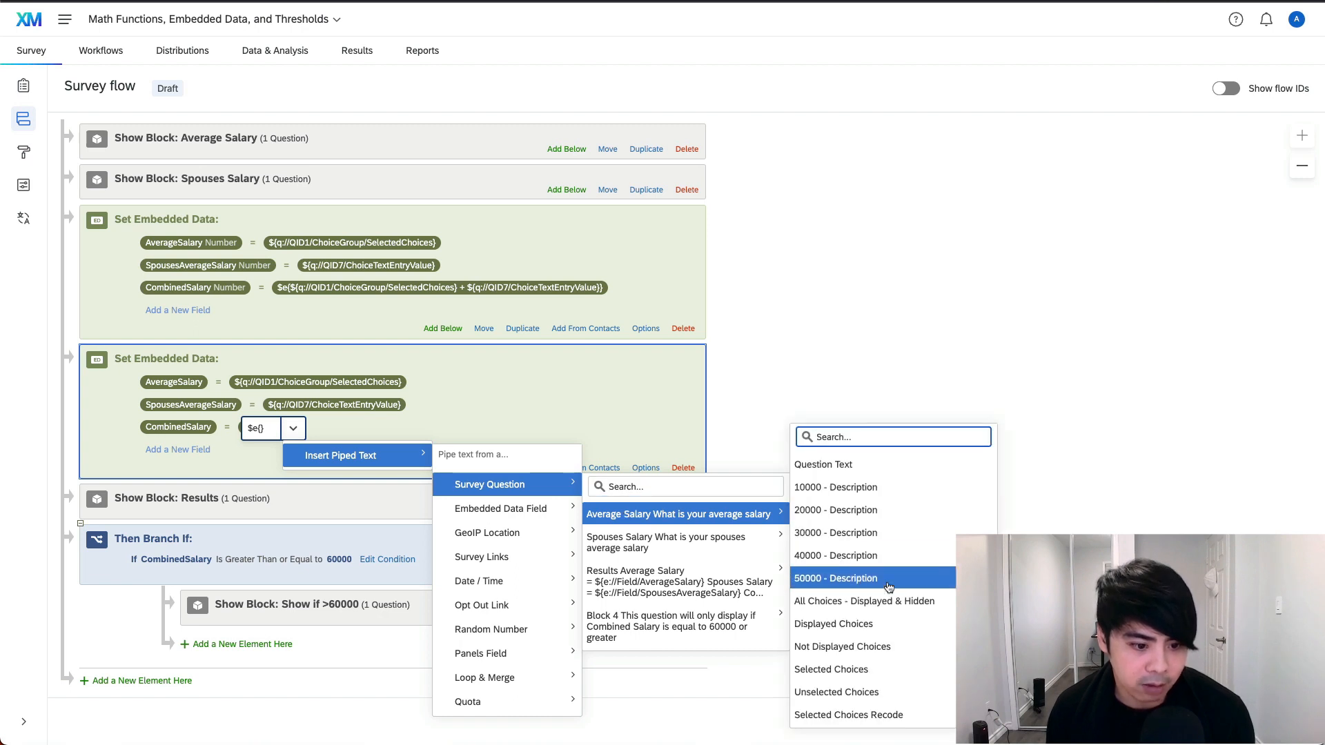
click(836, 578)
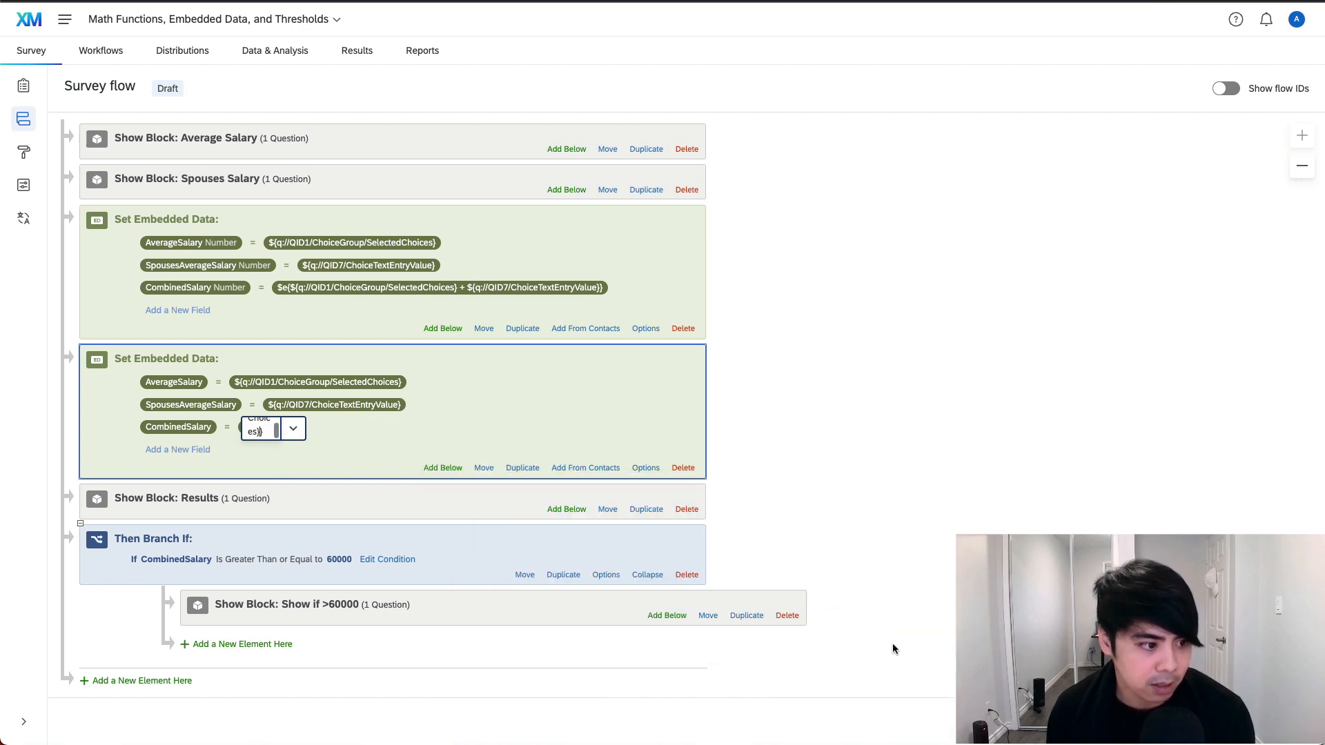
mouse_move(818, 541)
text( +)
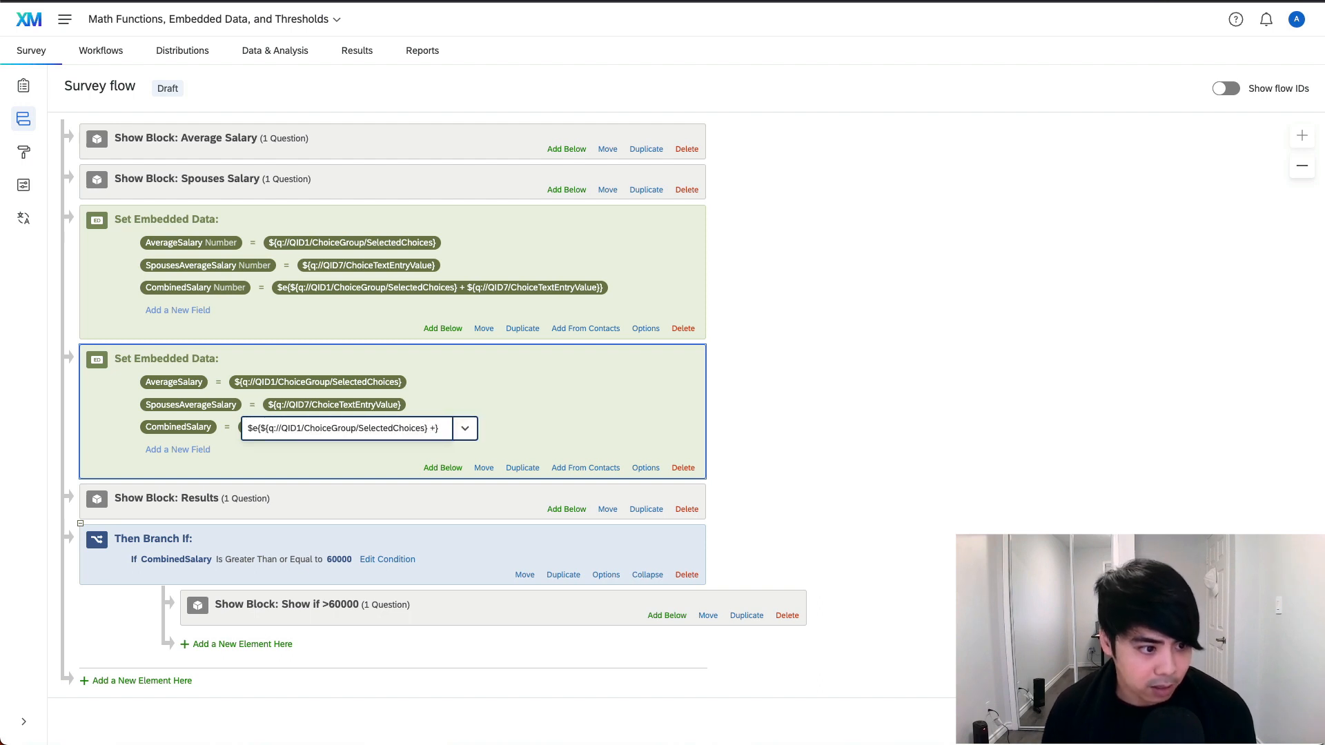
click(465, 428)
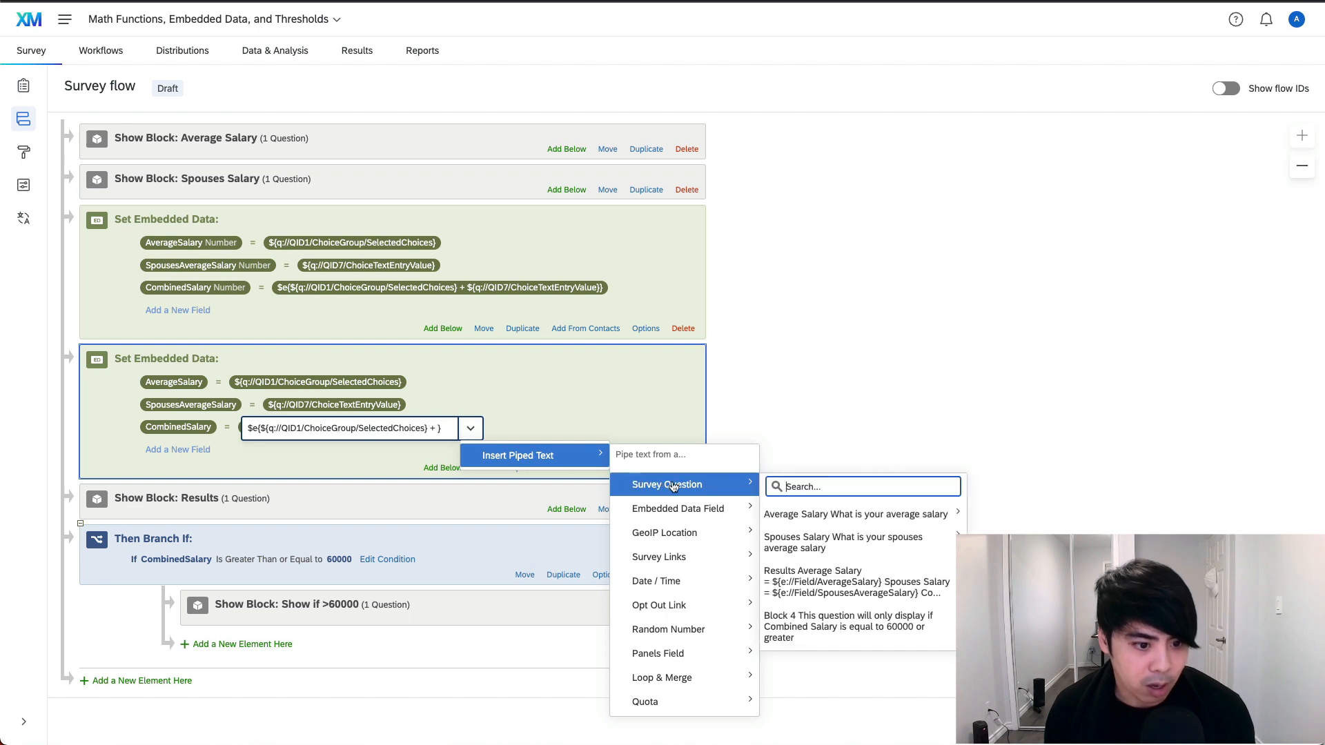
click(842, 542)
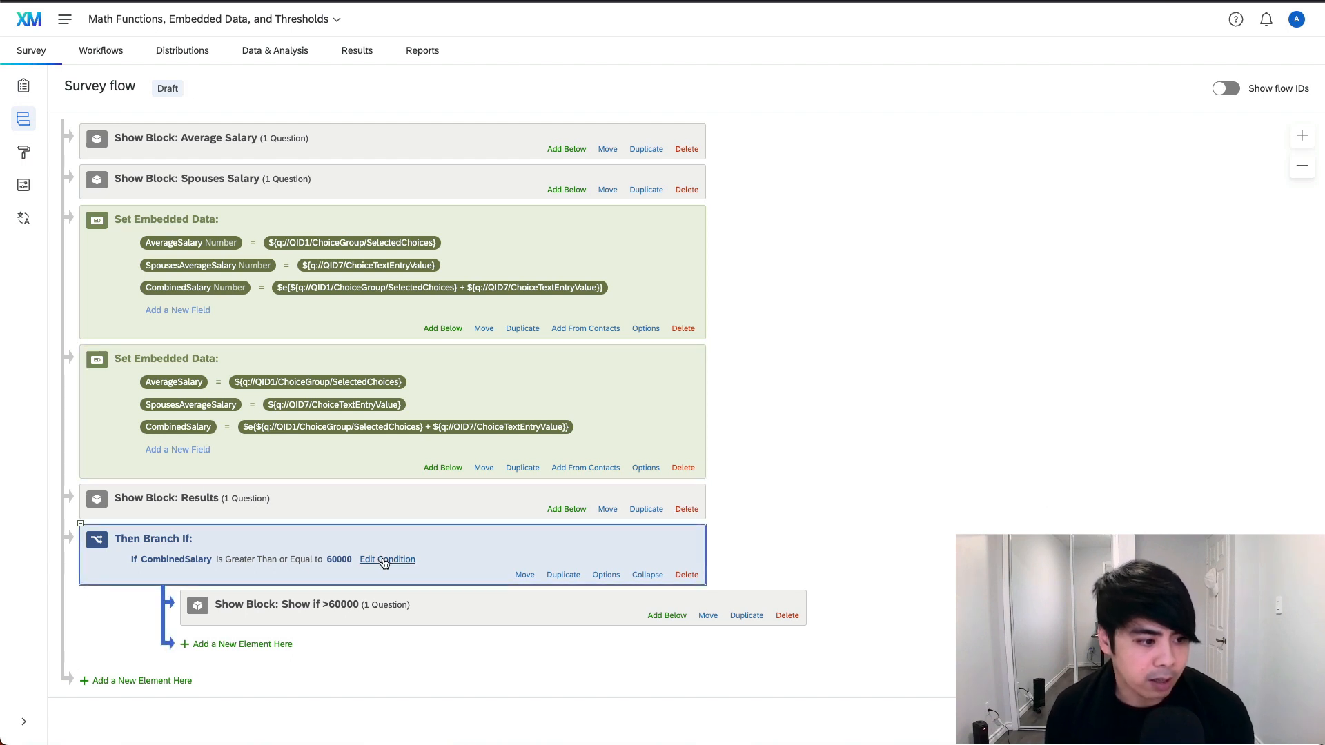
click(387, 559)
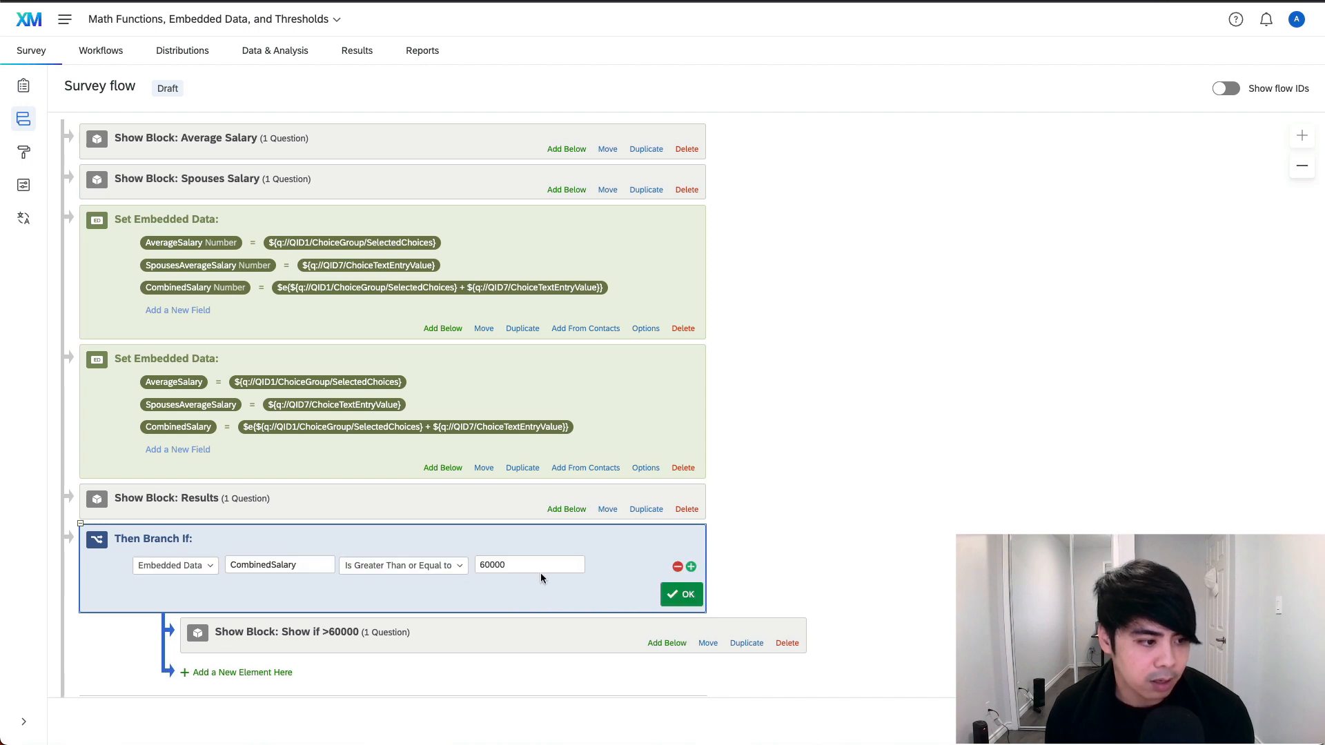
click(402, 565)
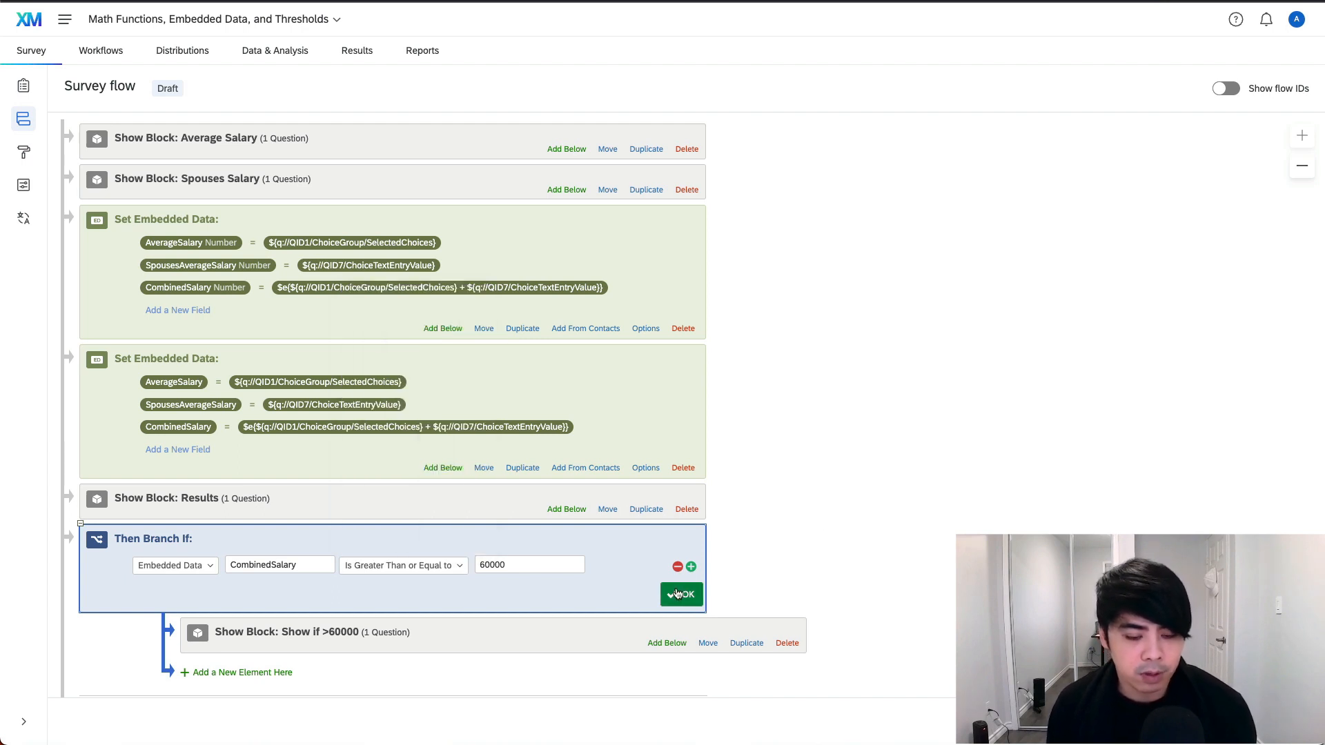
click(680, 594)
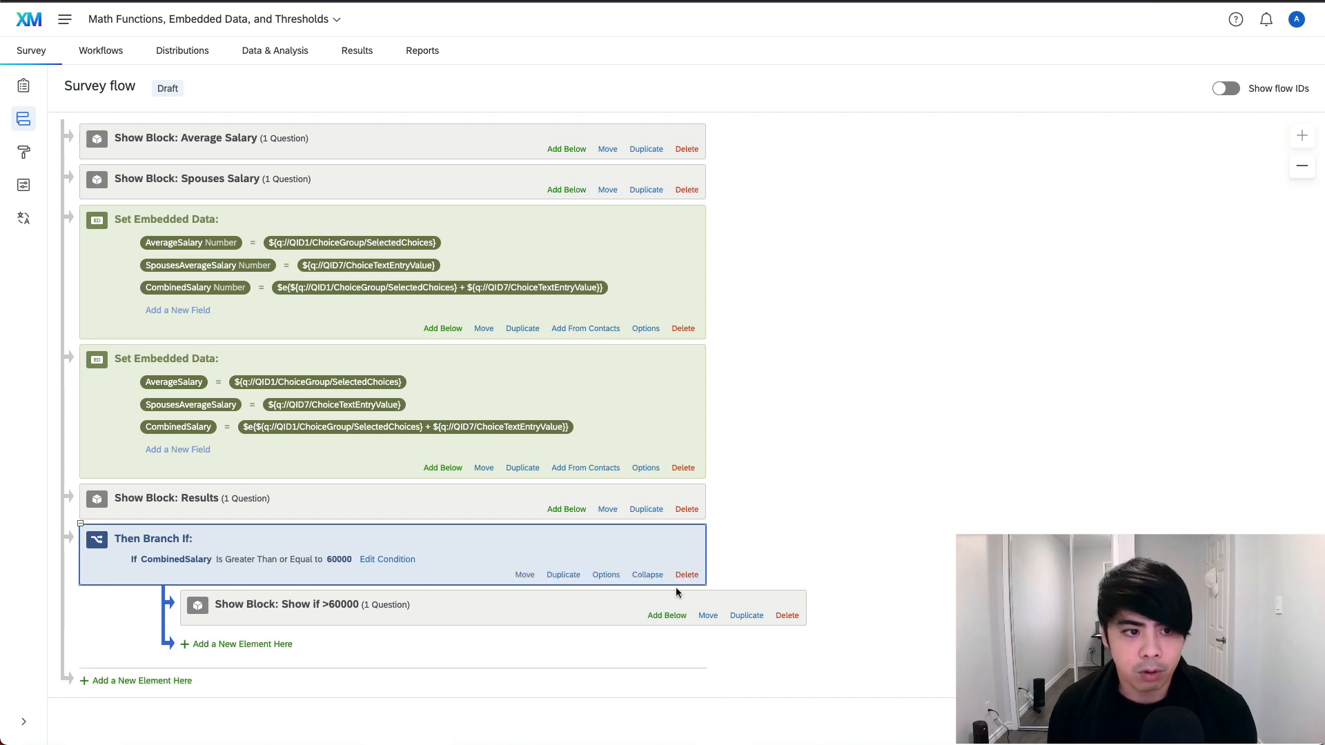
mouse_move(769, 485)
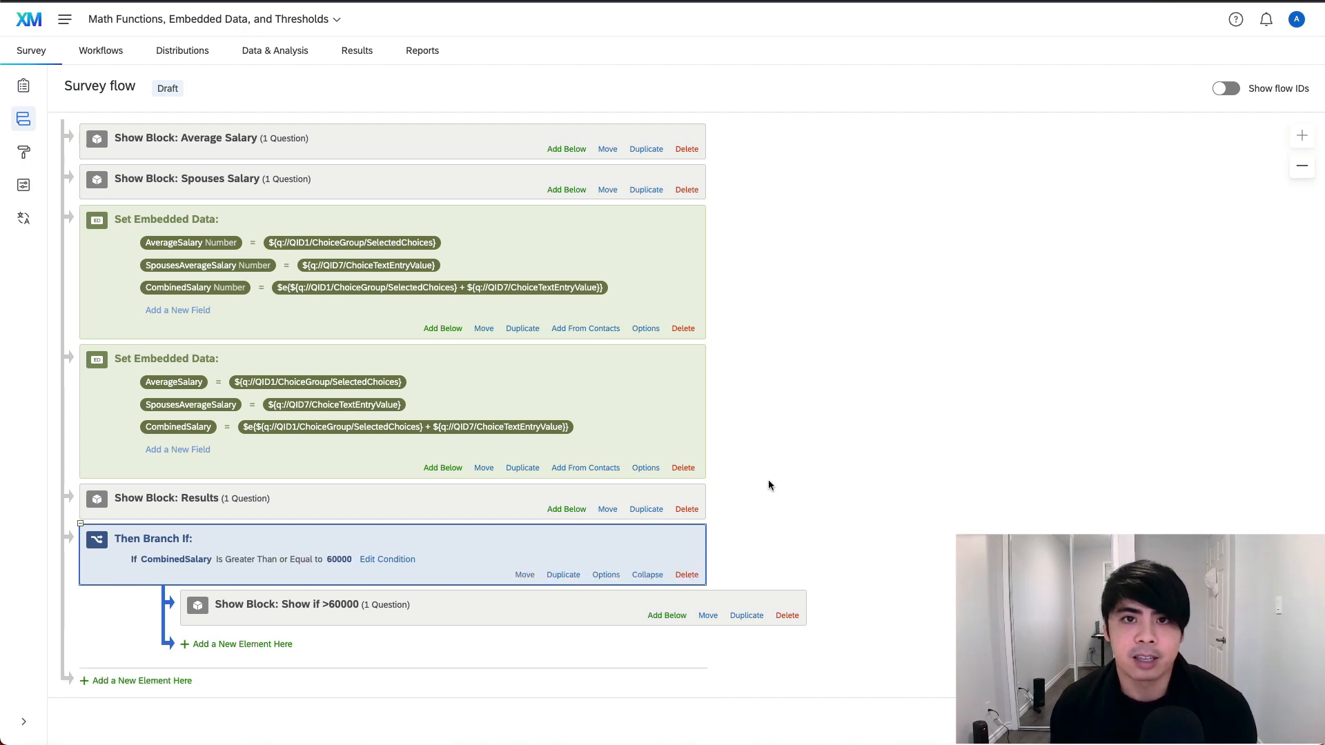